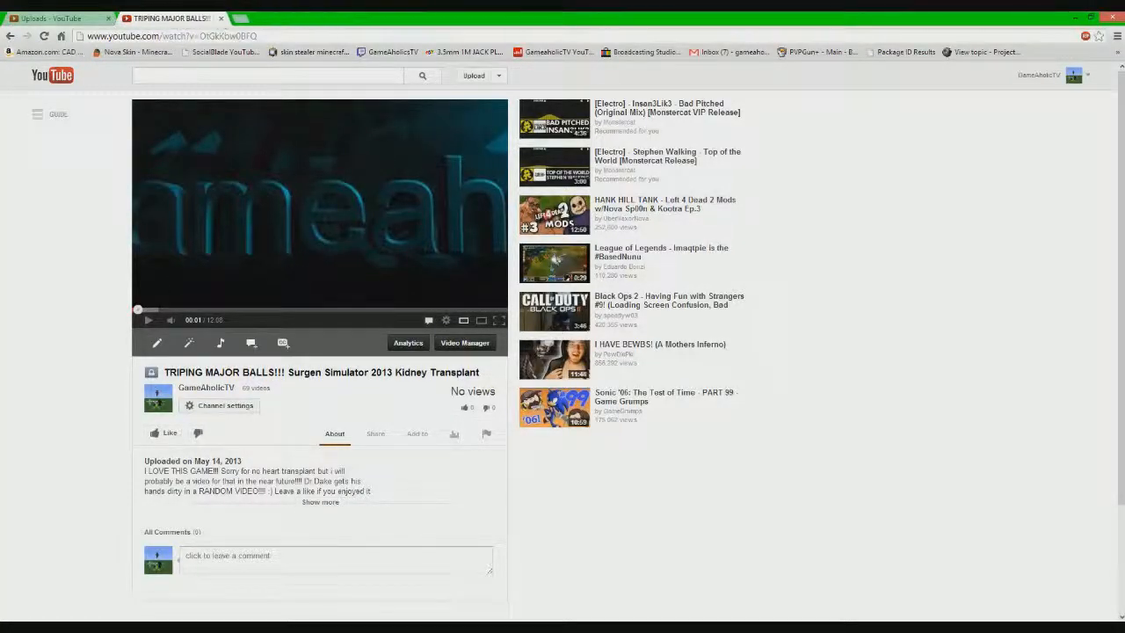
Search Google for 'Hot Shots Tennis Logo' from the address bar
{"action": "left_click", "coordinate": [222, 18]}
{"action": "type", "text": "Het"}
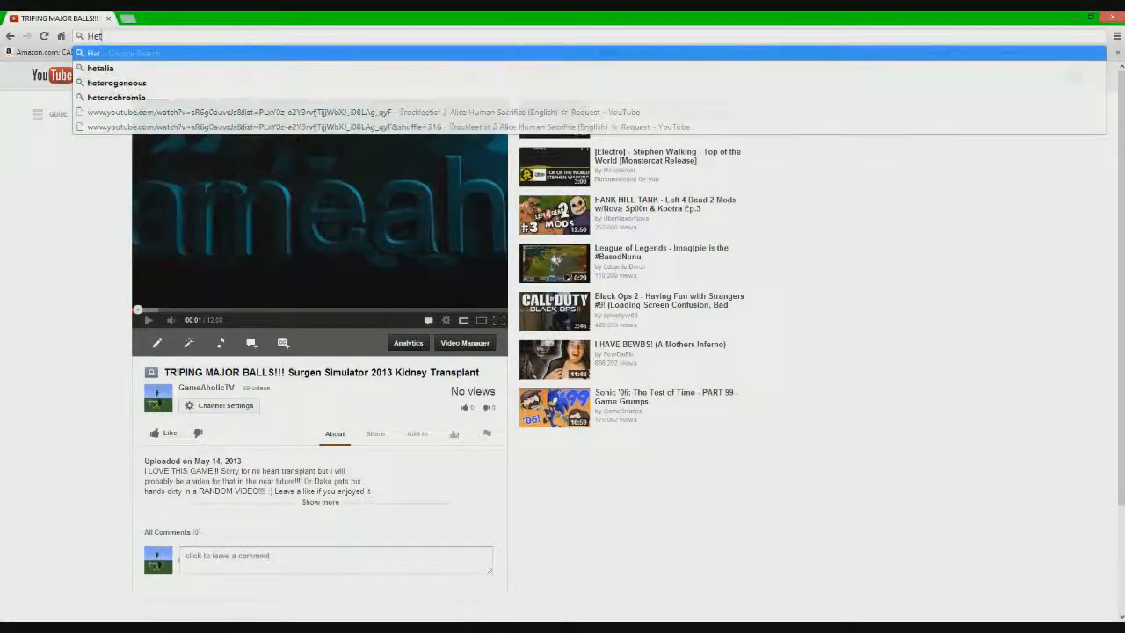
{"action": "type", "text": "Hot Shots"}
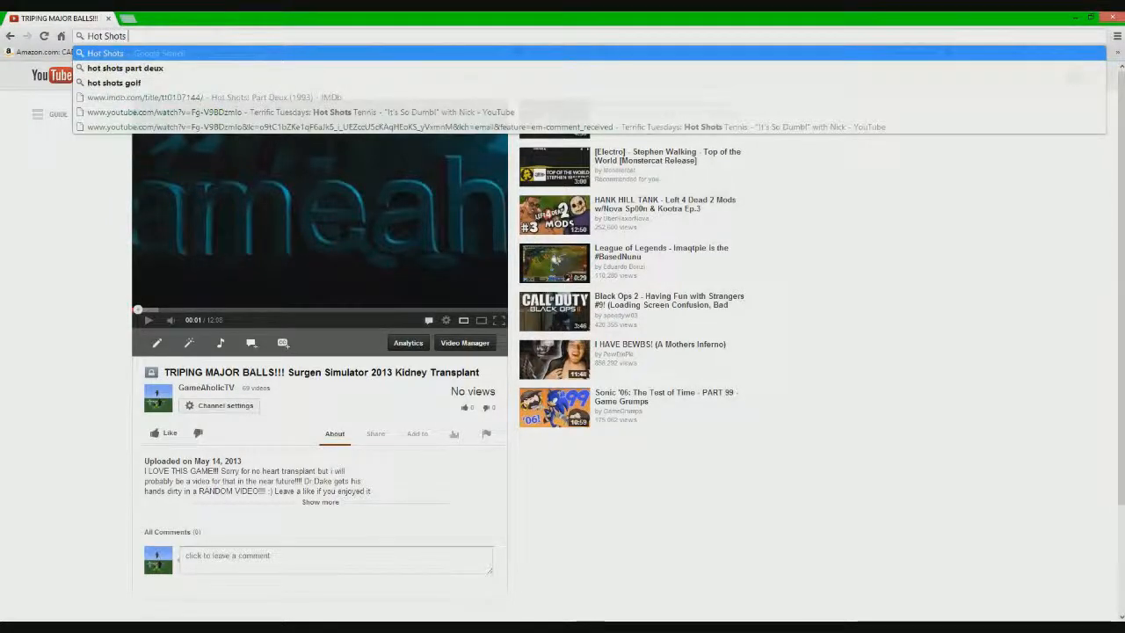
{"action": "type", "text": "Tennis"}
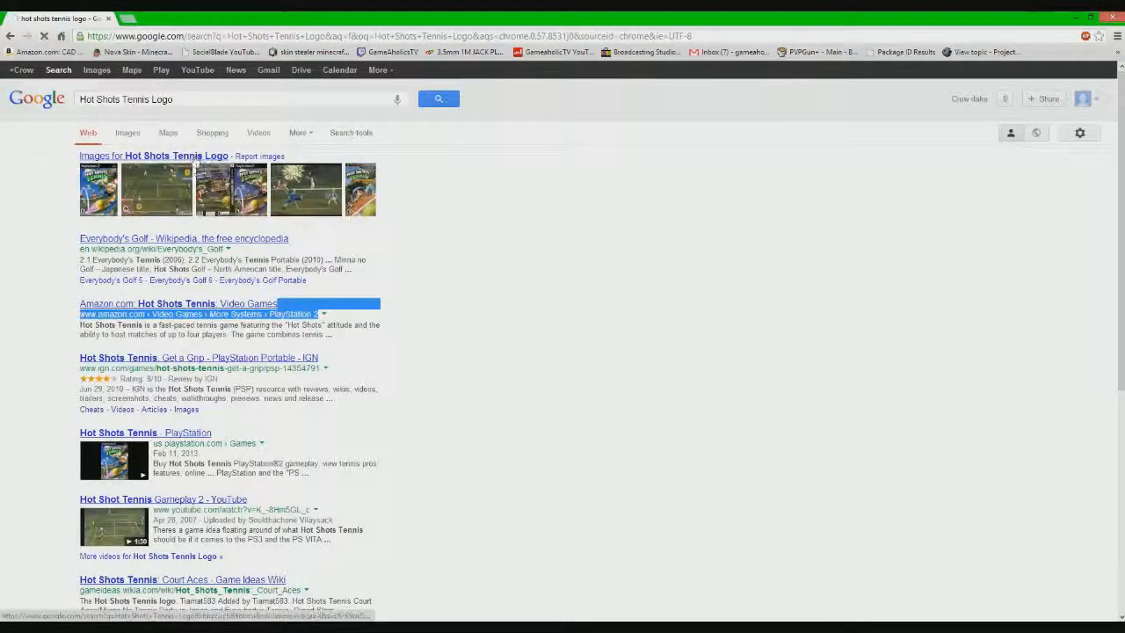
Switch to image results and copy the large Hot Shots Tennis logo image
{"action": "left_click", "coordinate": [127, 133]}
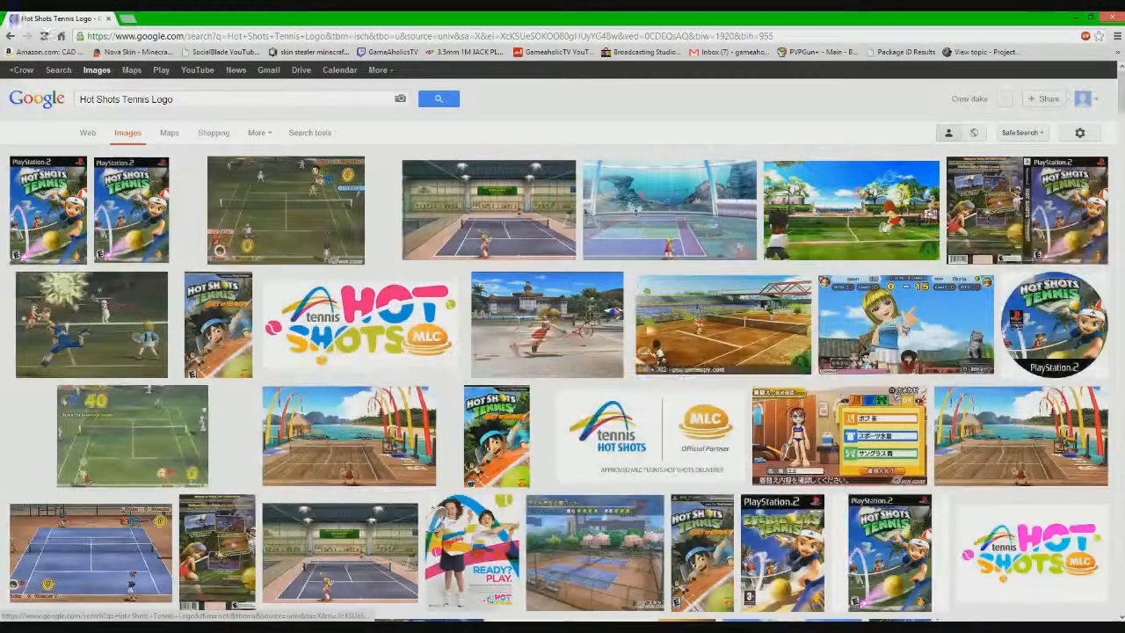
{"action": "scroll", "scroll_direction": "down", "scroll_amount": 3}
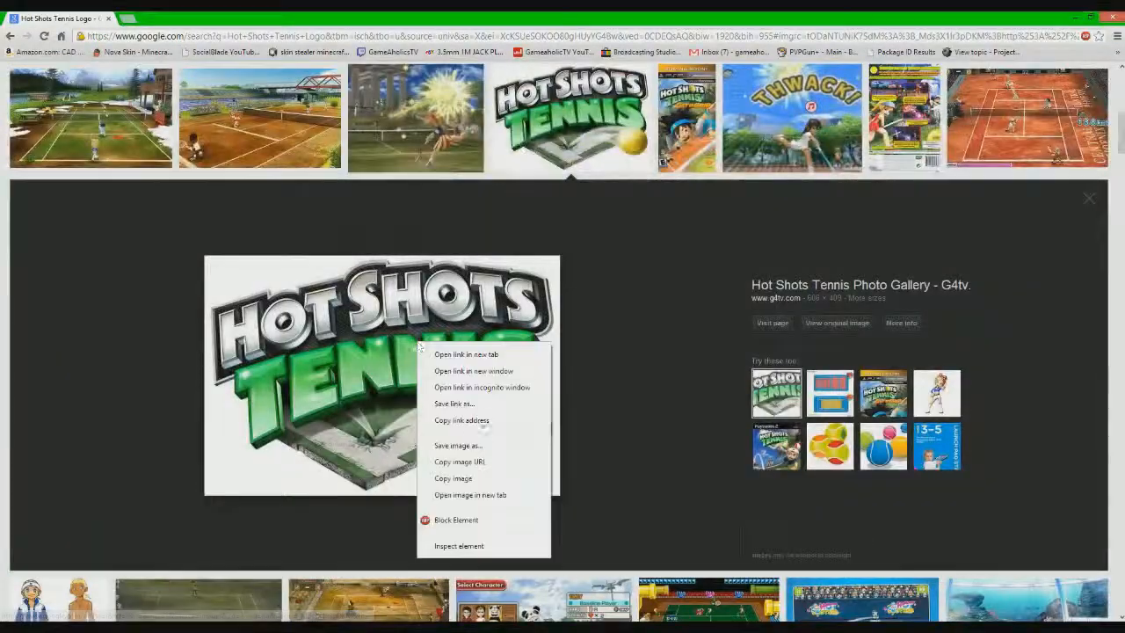
{"action": "left_click", "coordinate": [457, 446]}
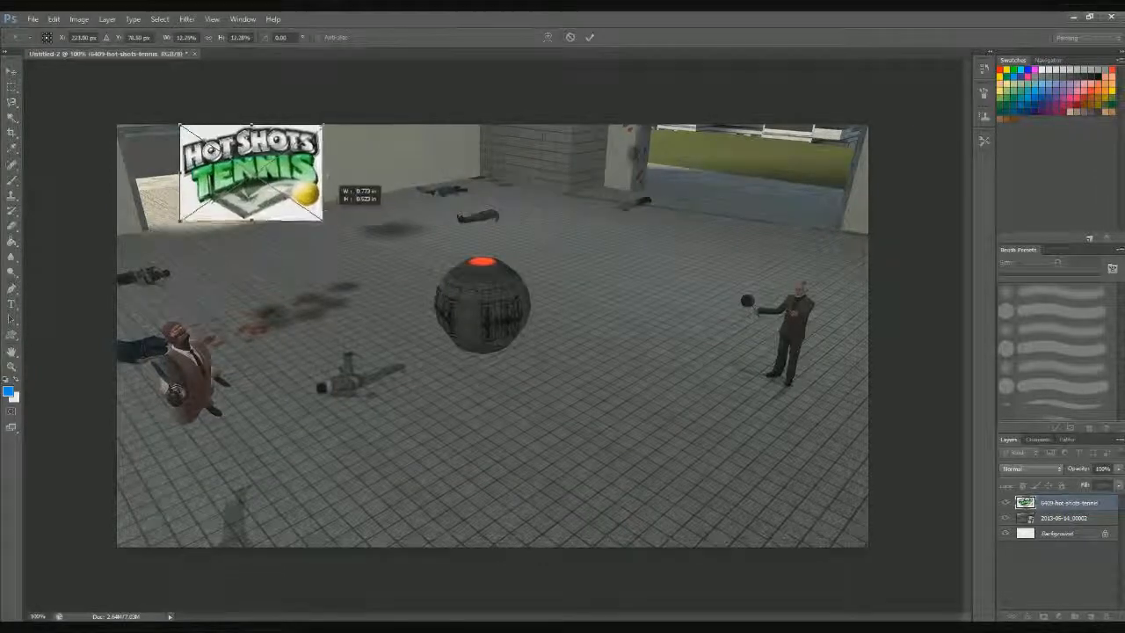
Paste the copied logo into the top-left of the game screenshot
{"action": "right_click", "coordinate": [246, 211]}
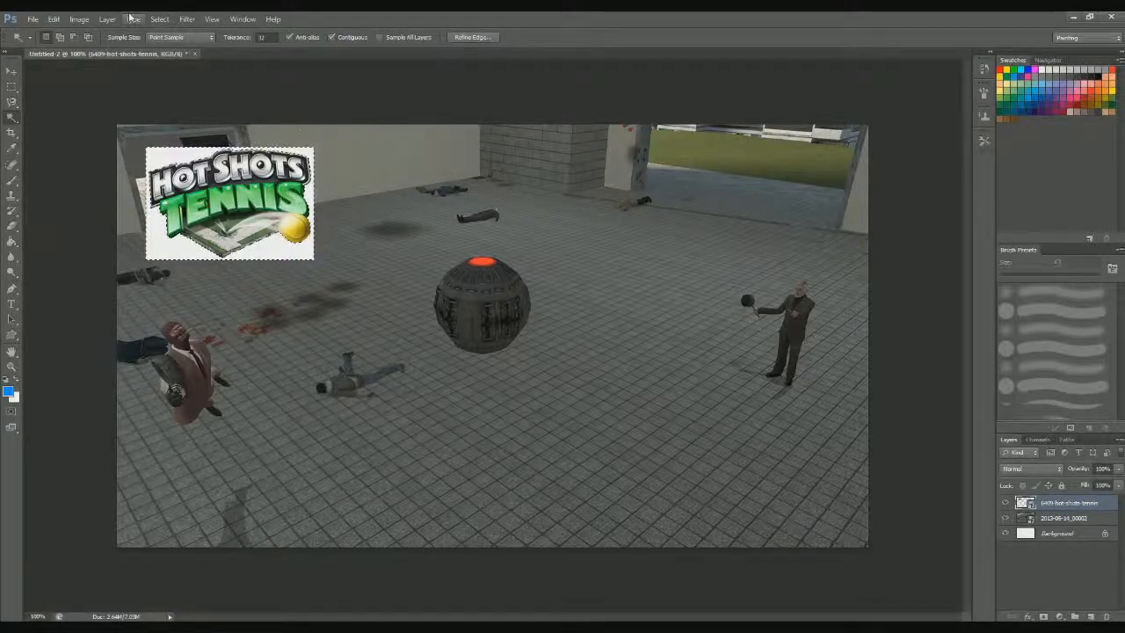
Rasterize the logo layer and delete its white background with the Magic Wand
{"action": "left_click", "coordinate": [105, 18]}
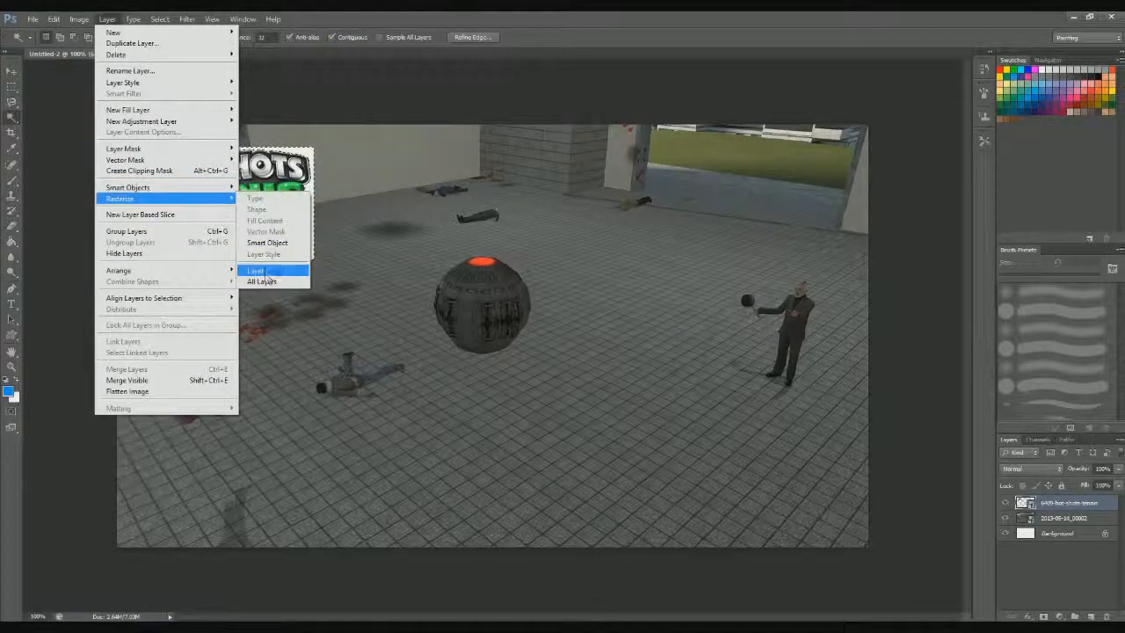
{"action": "left_click", "coordinate": [256, 270]}
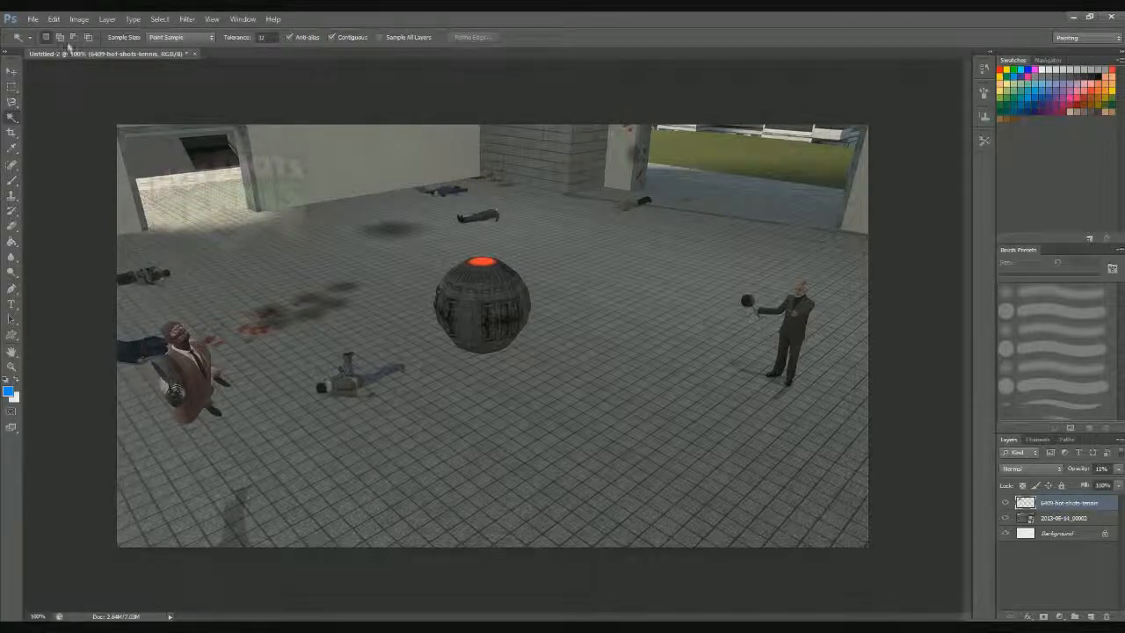
{"action": "left_click", "coordinate": [53, 17]}
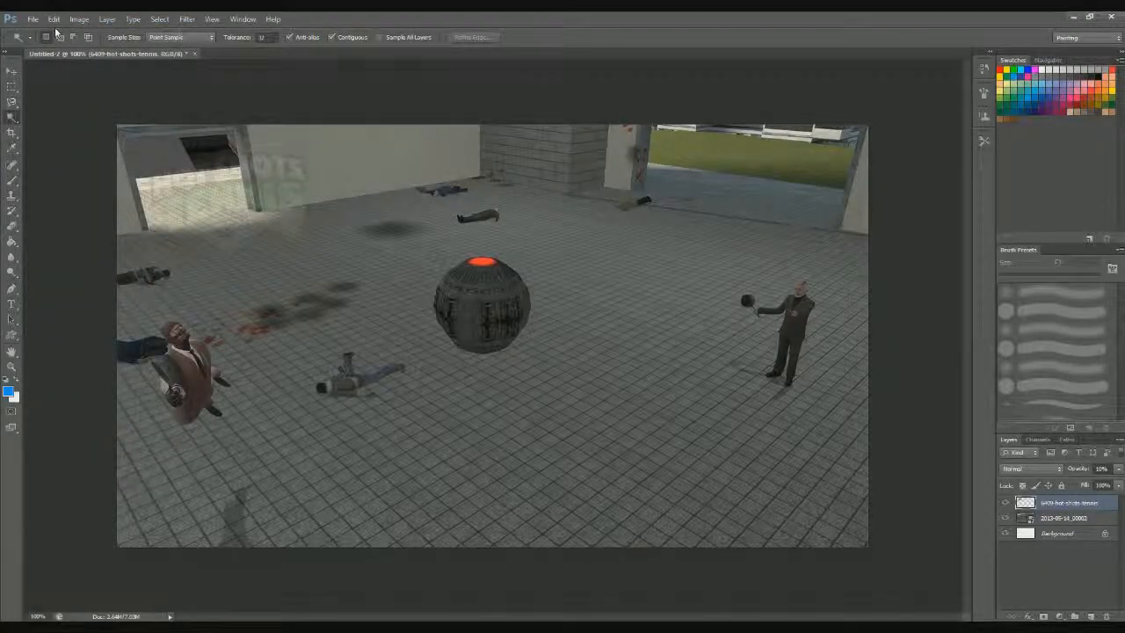
{"action": "left_click", "coordinate": [53, 17]}
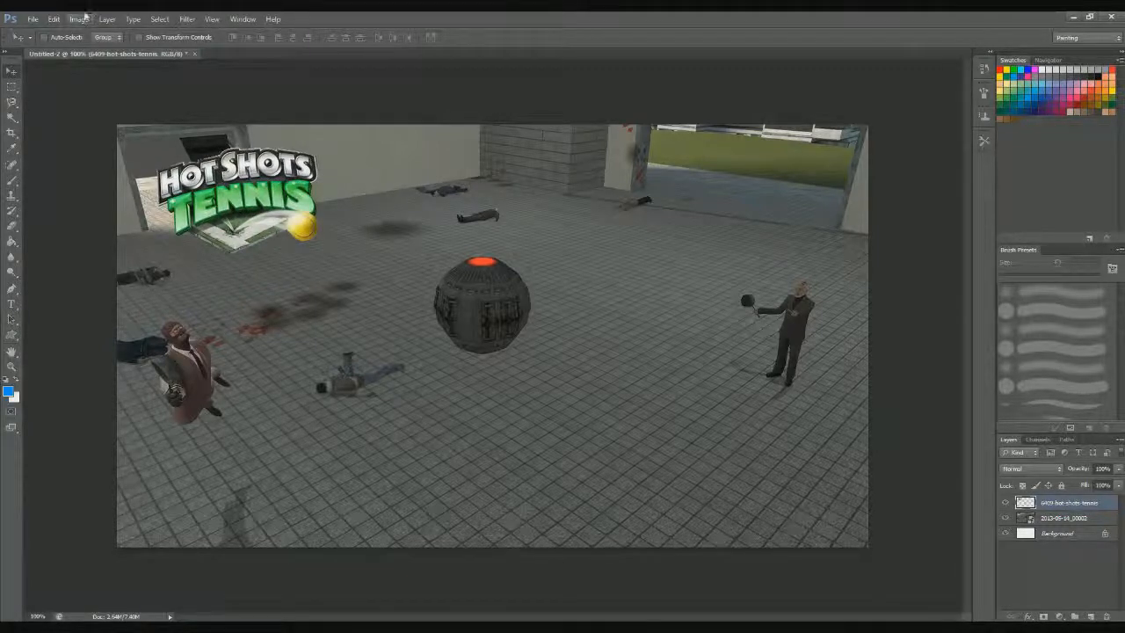
Switch to the Horizontal Type tool for a new text area
{"action": "left_click", "coordinate": [31, 18]}
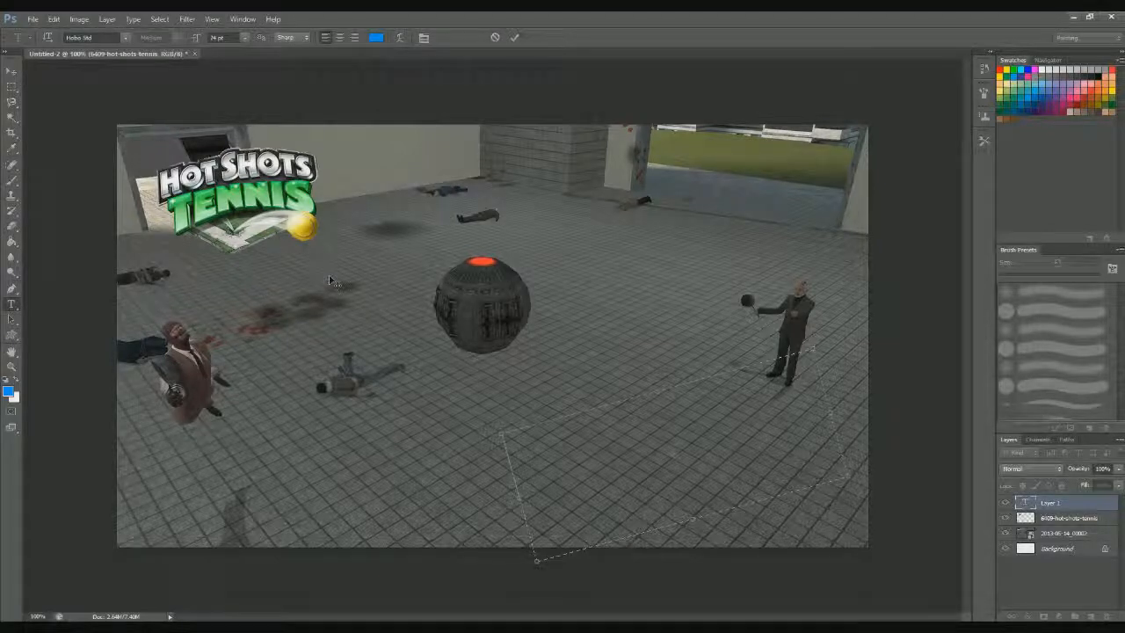
{"action": "mouse_move", "coordinate": [430, 283]}
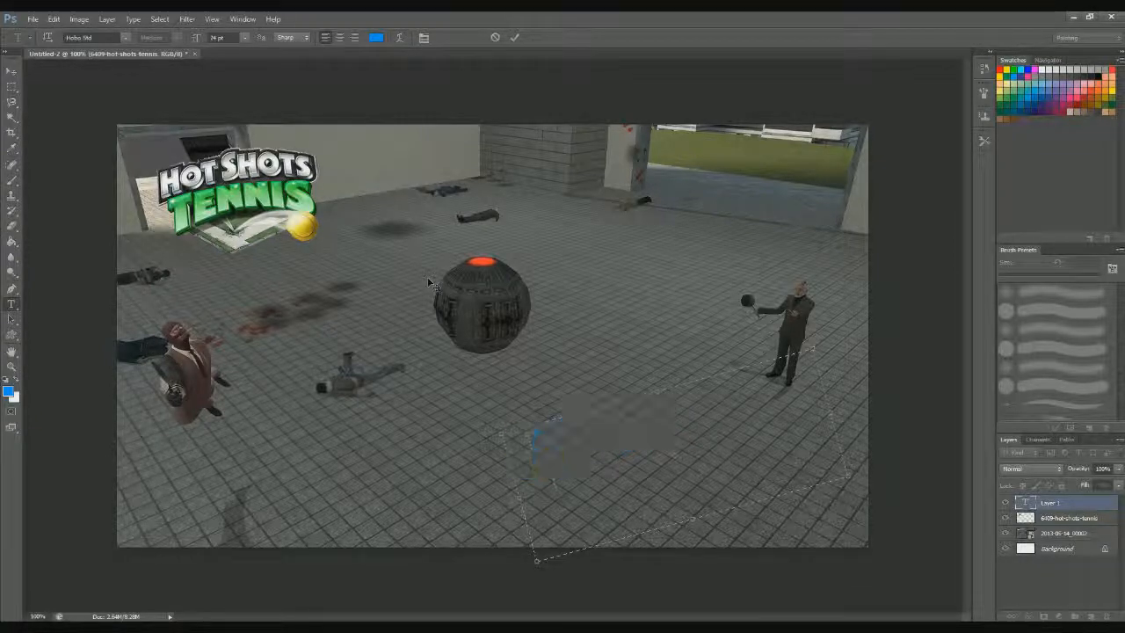
Type 'Complete Shenanigans' in blue across two lines in the text box
{"action": "type", "text": "SHENN"}
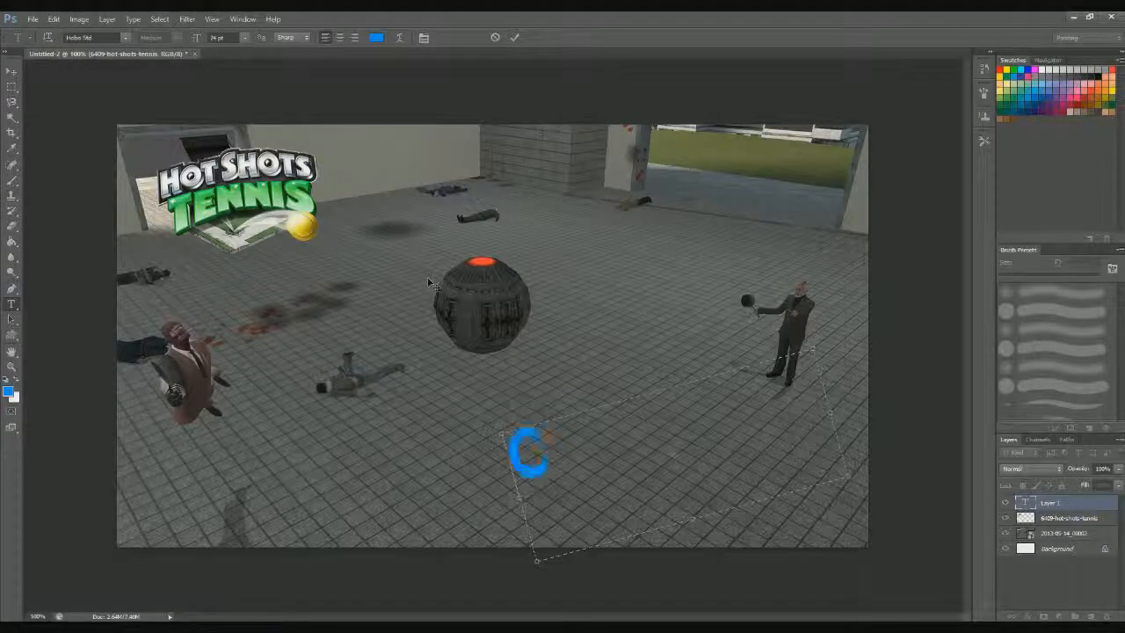
{"action": "type", "text": "omple"}
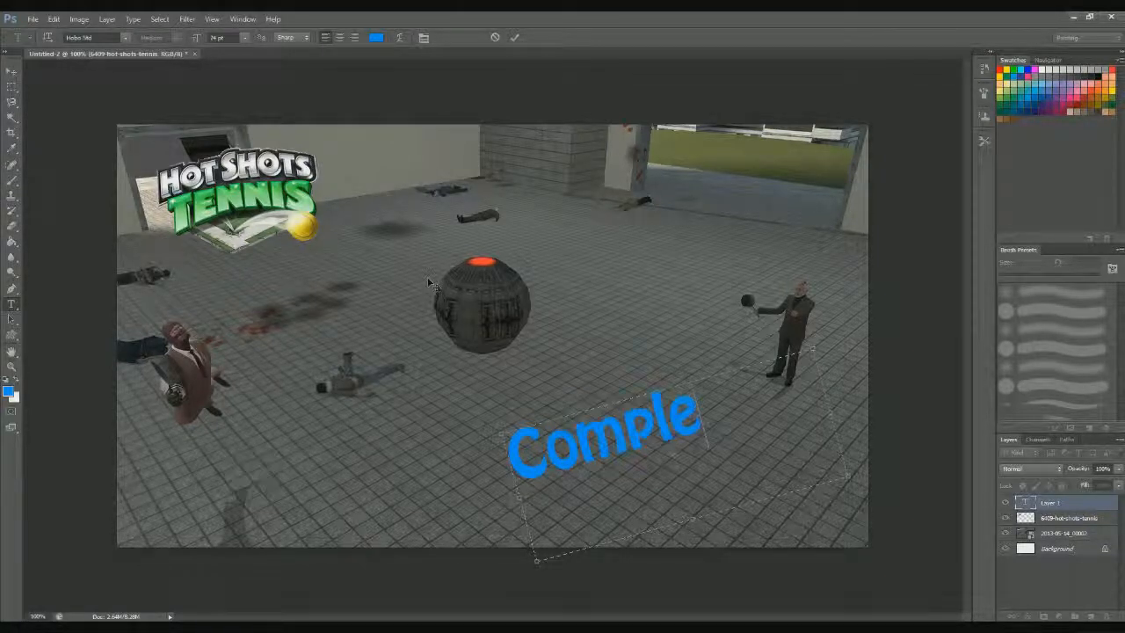
{"action": "type", "text": "te"}
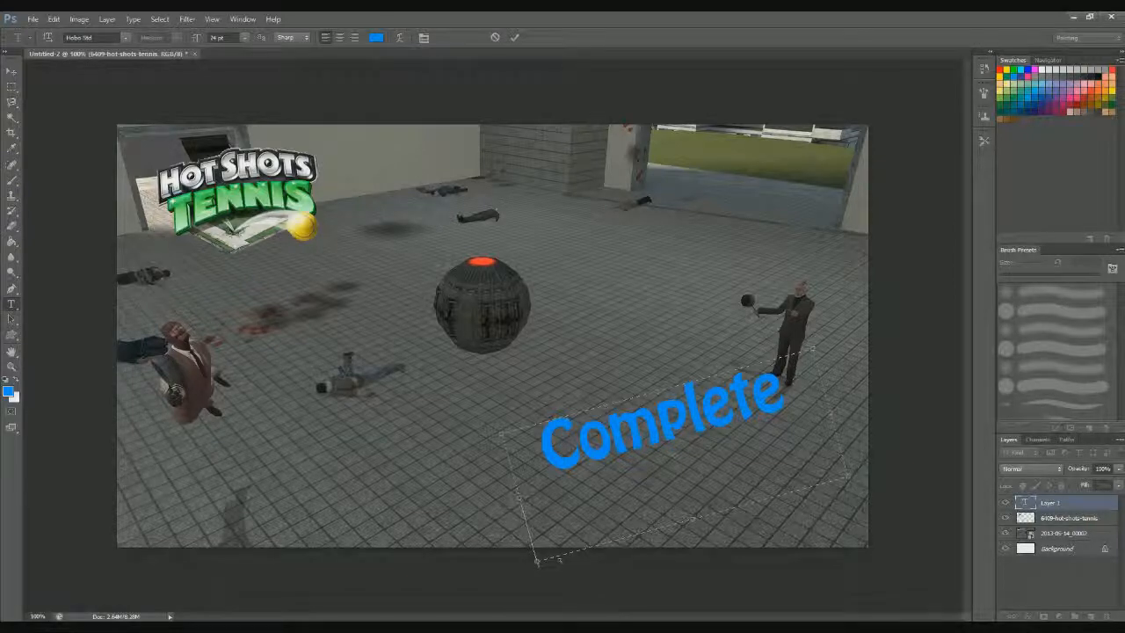
{"action": "type", "text": "Sh"}
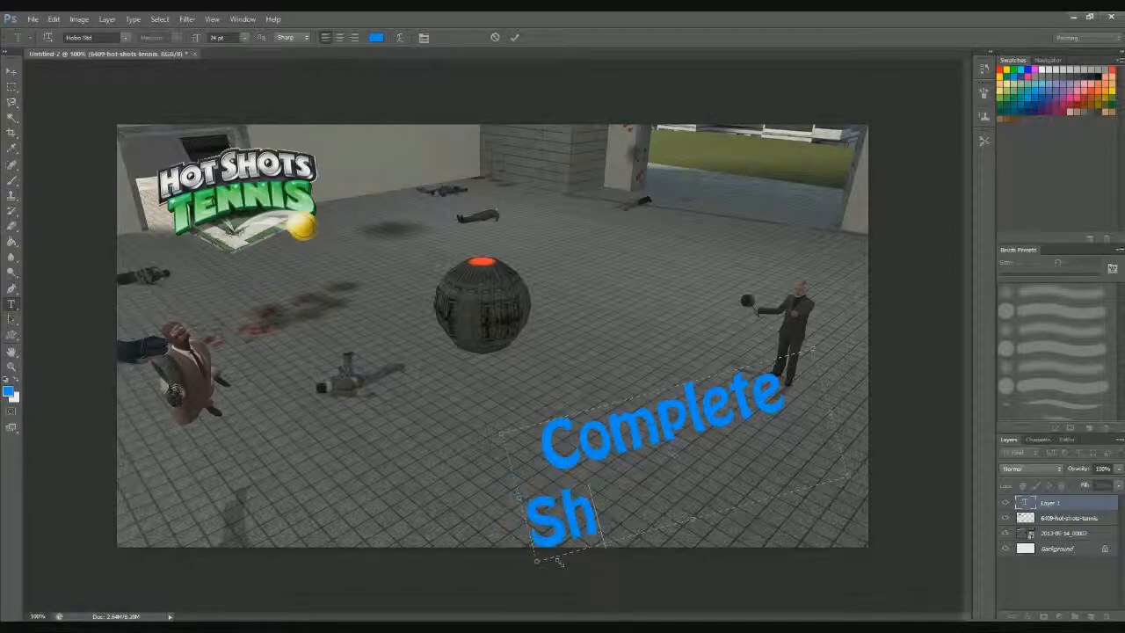
{"action": "type", "text": "en"}
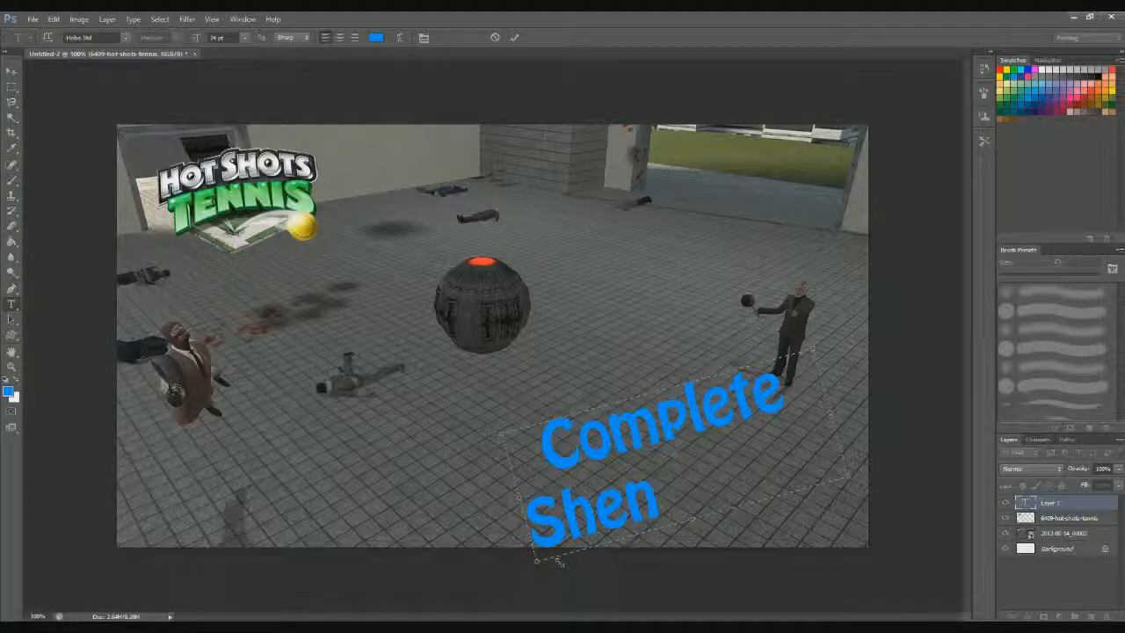
{"action": "type", "text": "anne"}
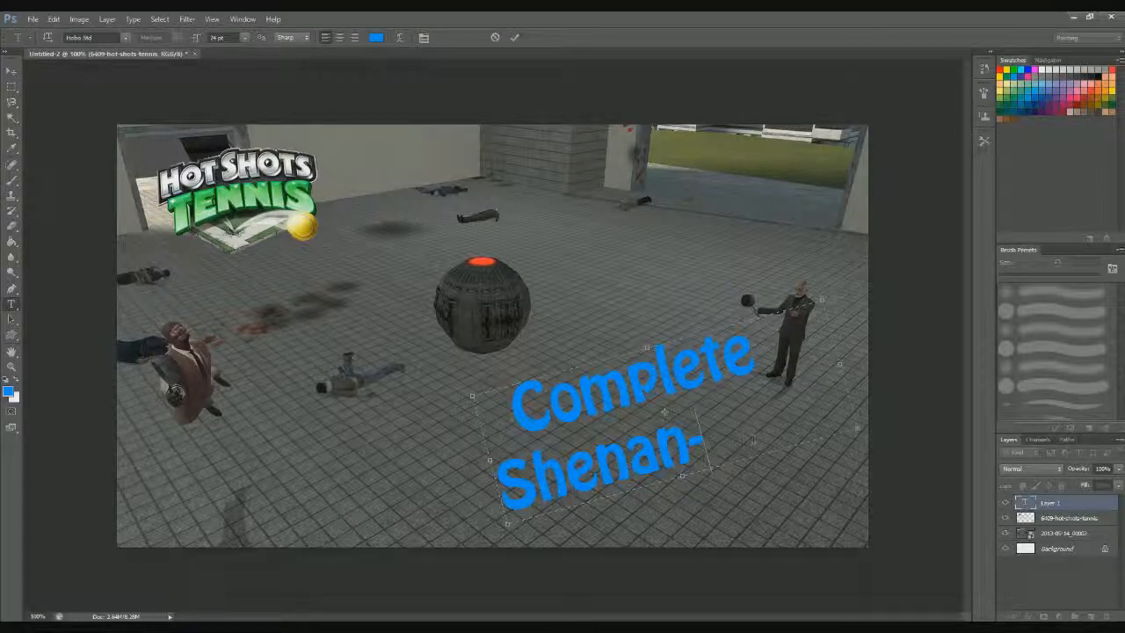
{"action": "type", "text": "igans"}
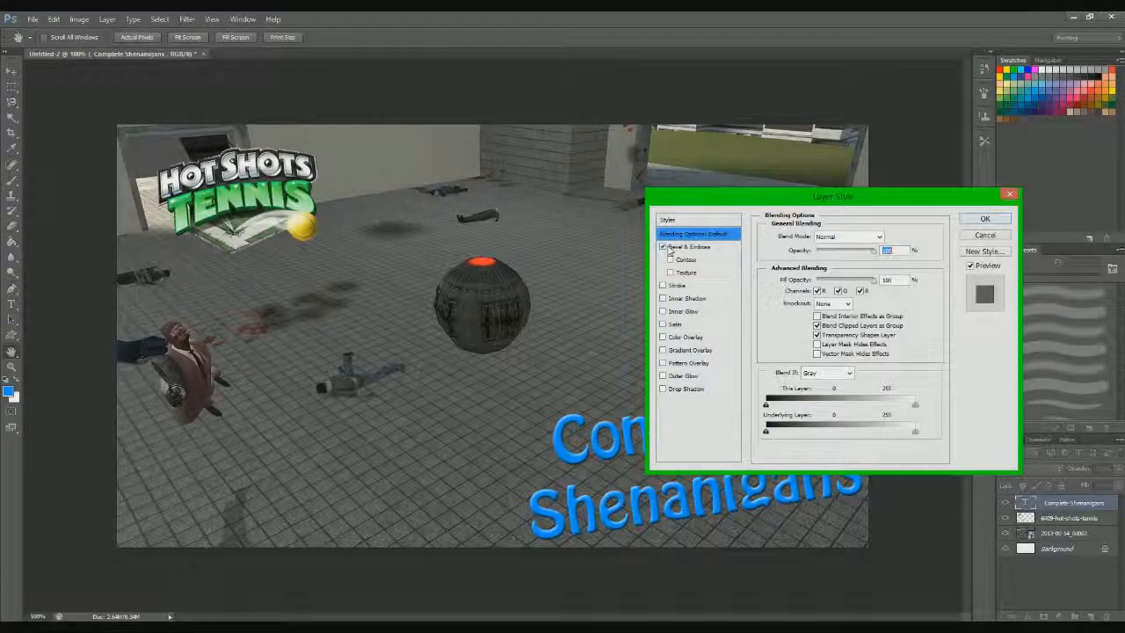
Enable Bevel & Emboss on the text with a reduced size and confirm
{"action": "left_click_drag", "start_coordinate": [833, 197], "coordinate": [202, 257]}
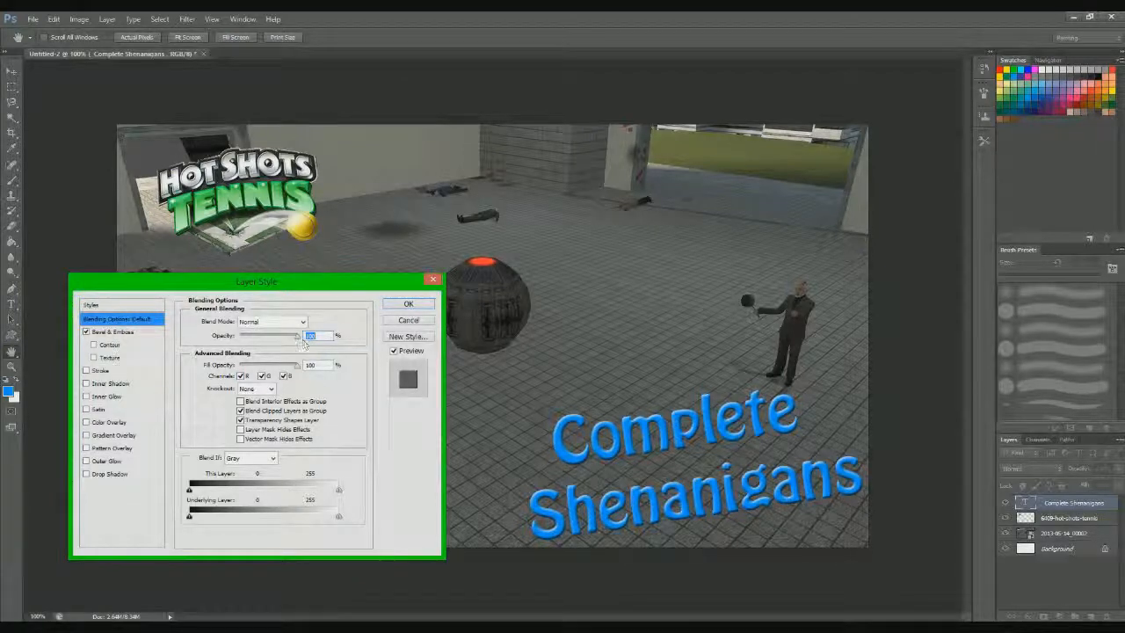
{"action": "left_click", "coordinate": [112, 330]}
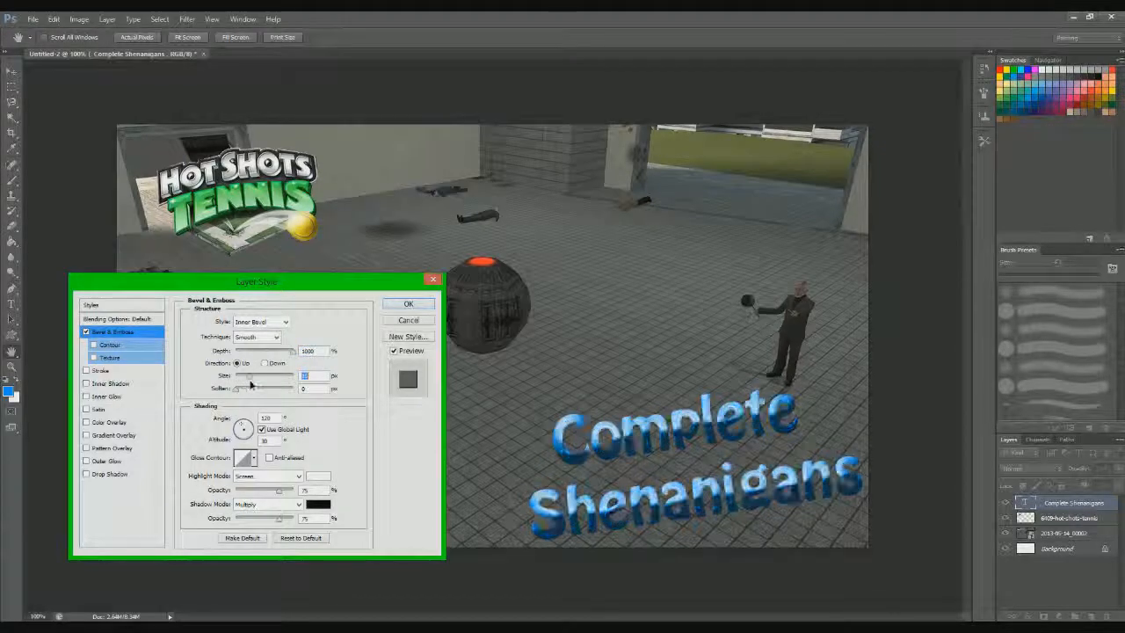
{"action": "left_click_drag", "start_coordinate": [272, 376], "coordinate": [246, 376]}
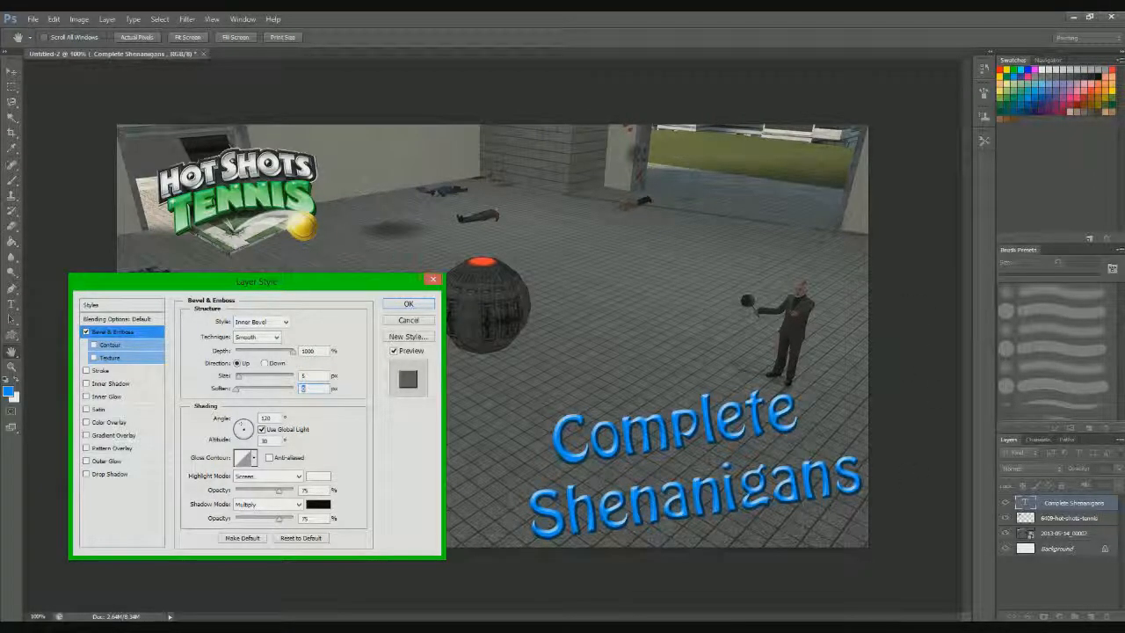
{"action": "left_click", "coordinate": [408, 302]}
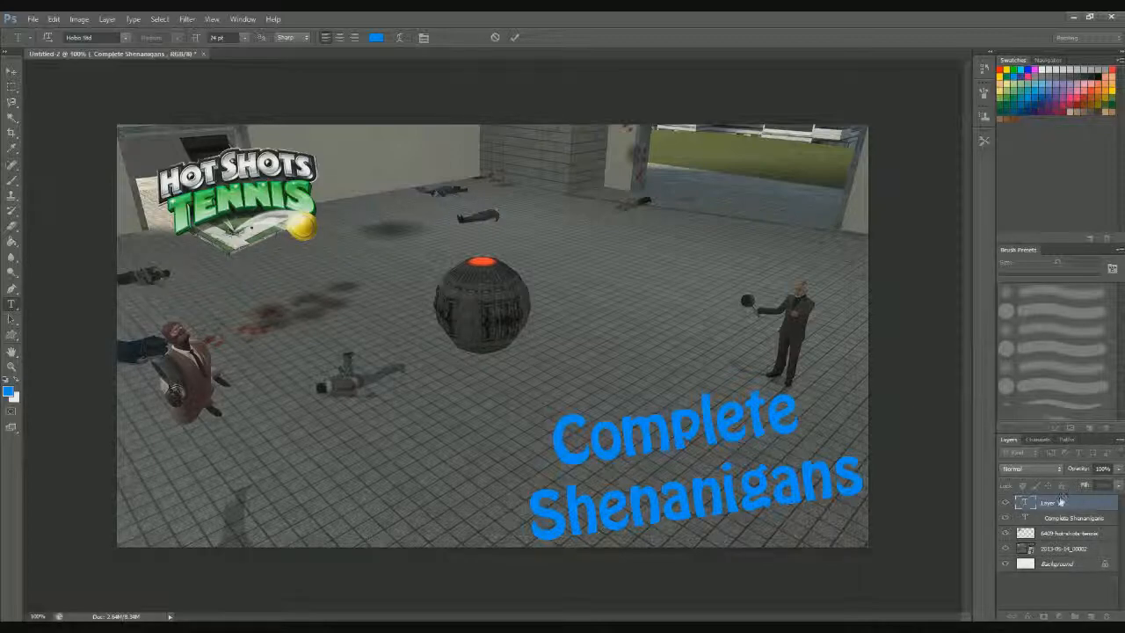
Start a Free Transform on the logo to scale it up
{"action": "right_click", "coordinate": [1047, 503]}
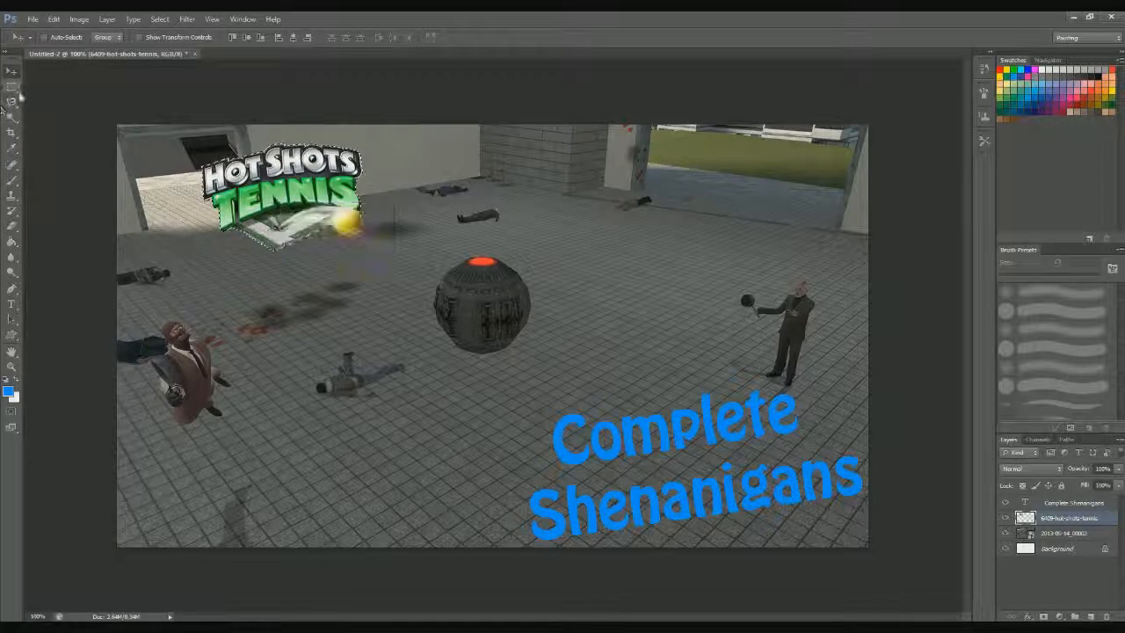
{"action": "right_click", "coordinate": [299, 219]}
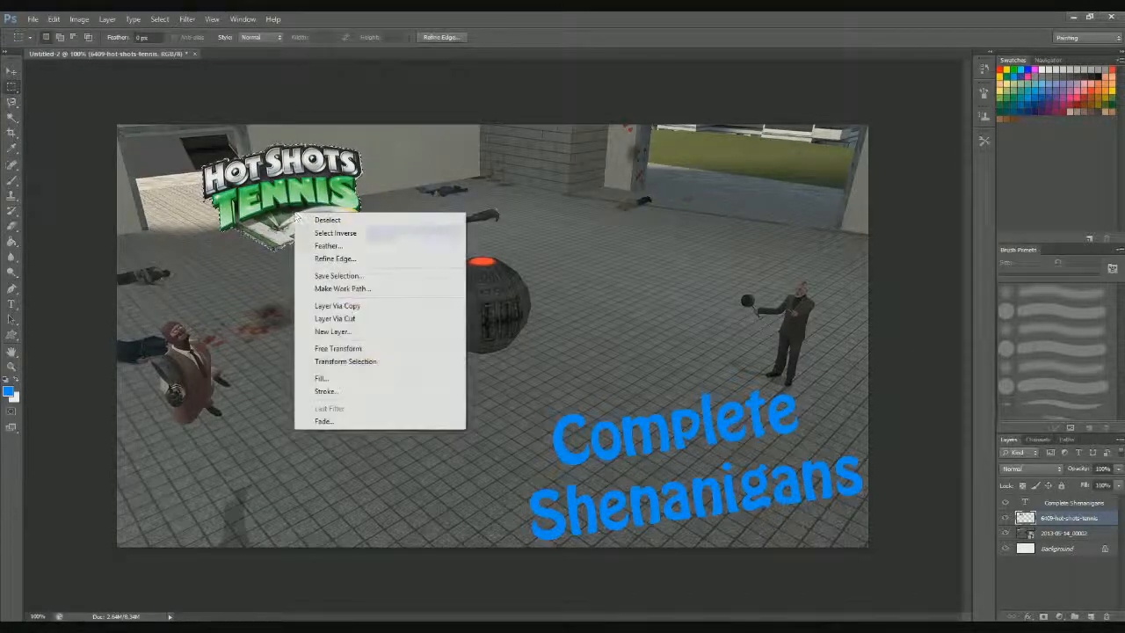
{"action": "left_click", "coordinate": [337, 348]}
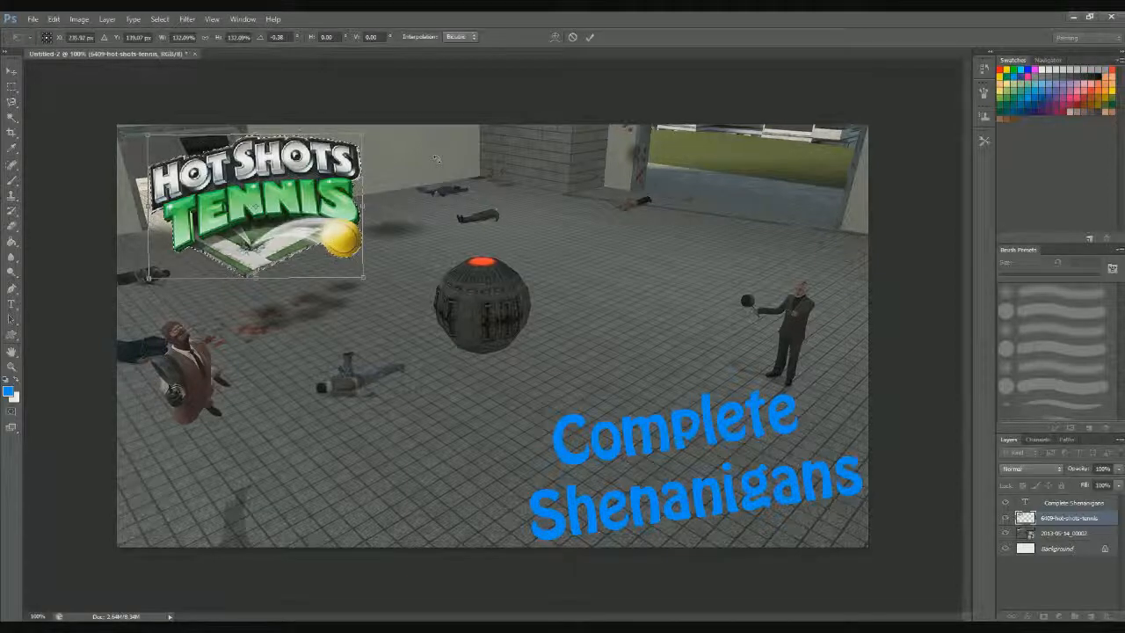
Save the thumbnail as a PNG copy to the Desktop via Save As
{"action": "left_click", "coordinate": [32, 18]}
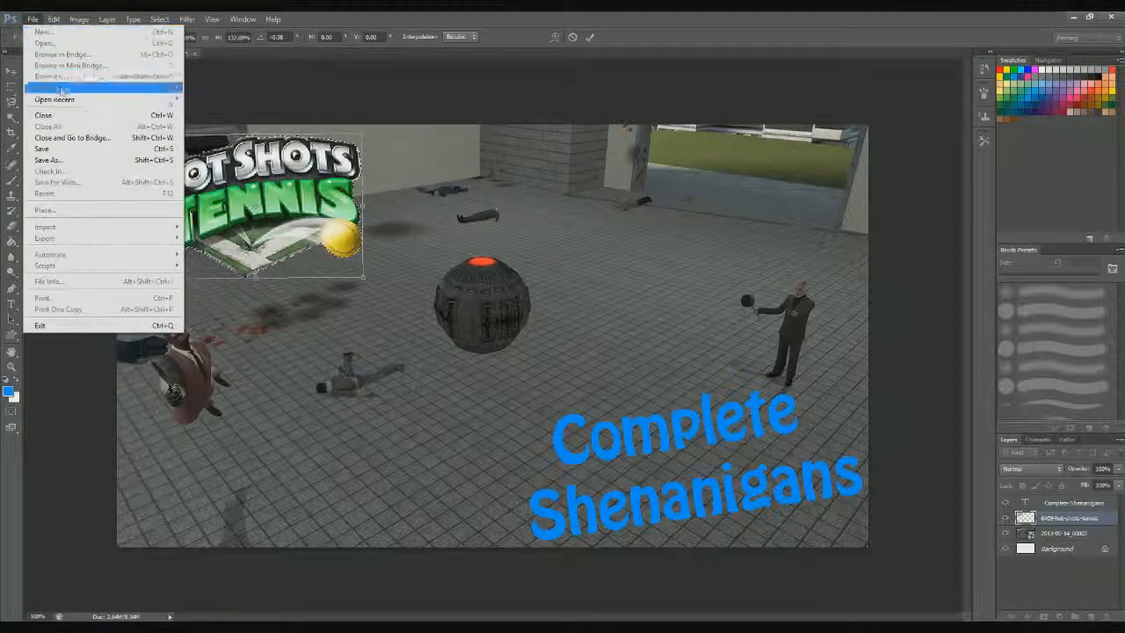
{"action": "mouse_move", "coordinate": [42, 148]}
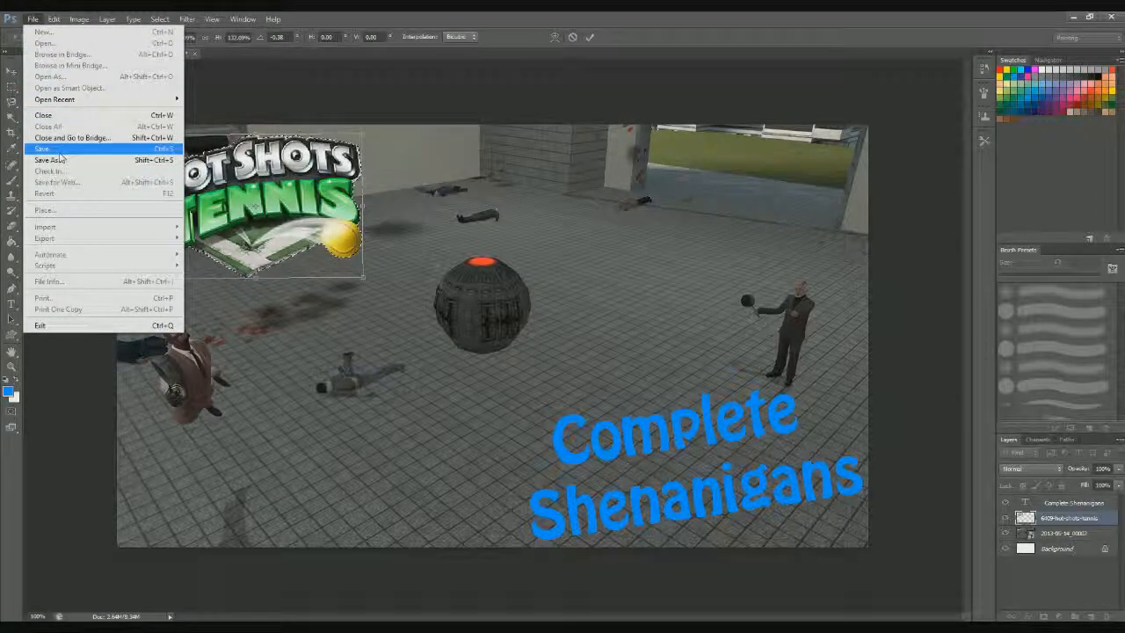
{"action": "left_click", "coordinate": [42, 148]}
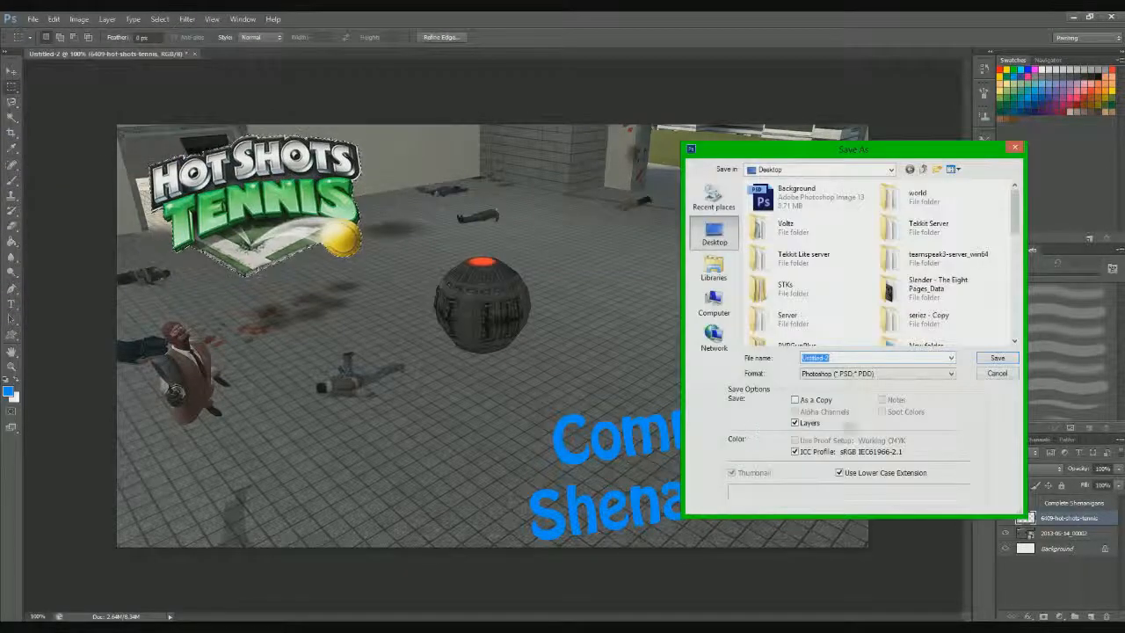
{"action": "left_click", "coordinate": [949, 372]}
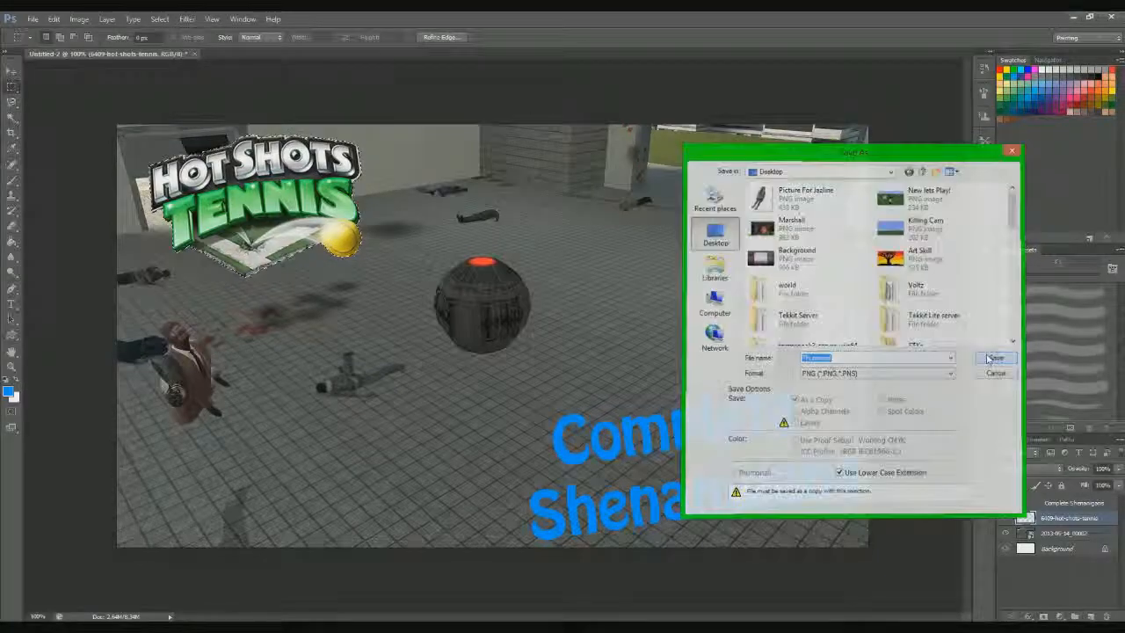
{"action": "left_click", "coordinate": [995, 359]}
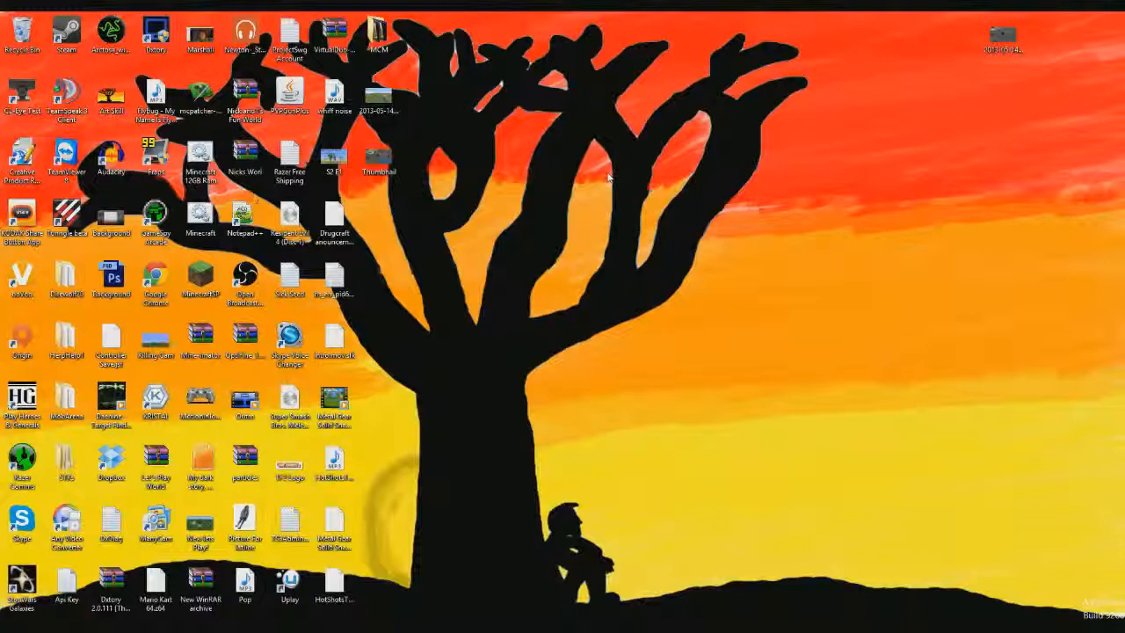
{"action": "mouse_move", "coordinate": [594, 186]}
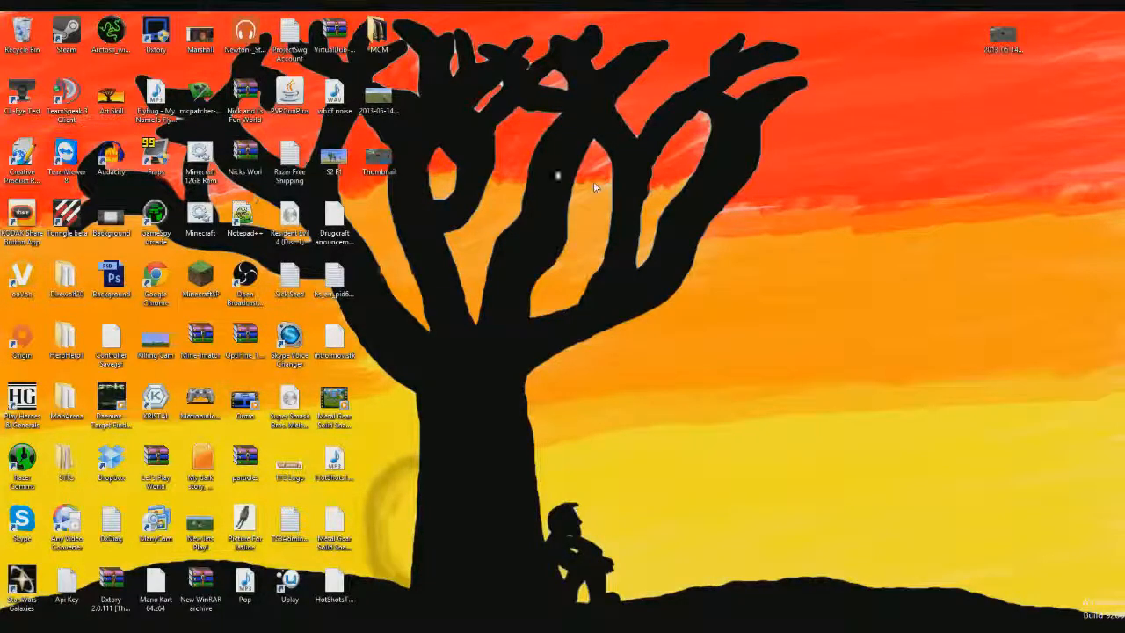
{"action": "double_click", "coordinate": [380, 158]}
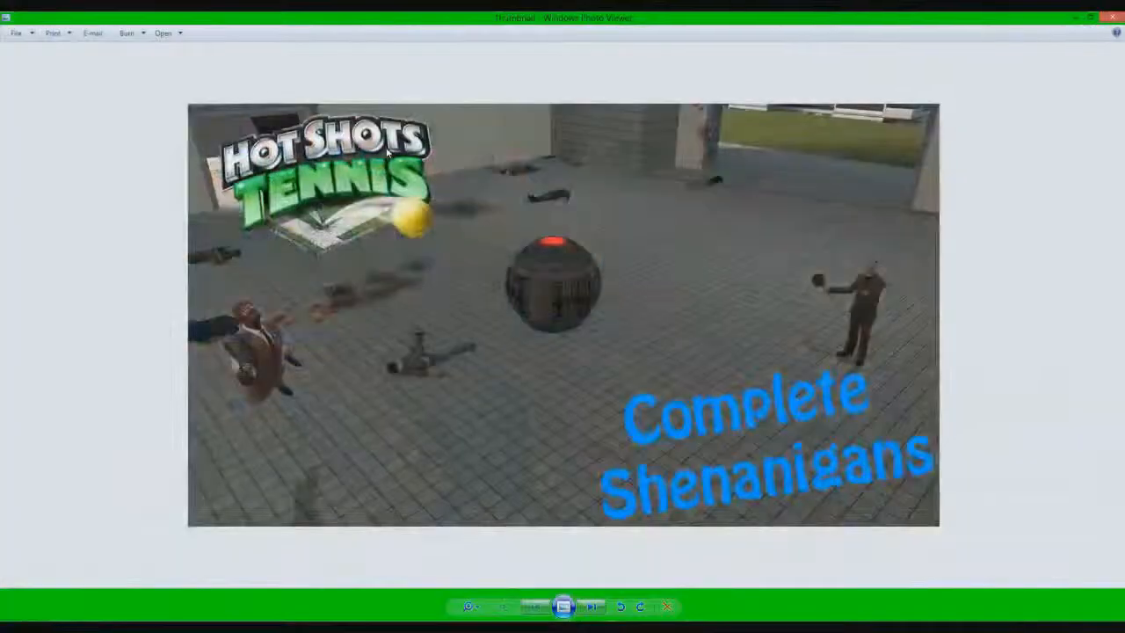
{"action": "left_click", "coordinate": [1110, 17]}
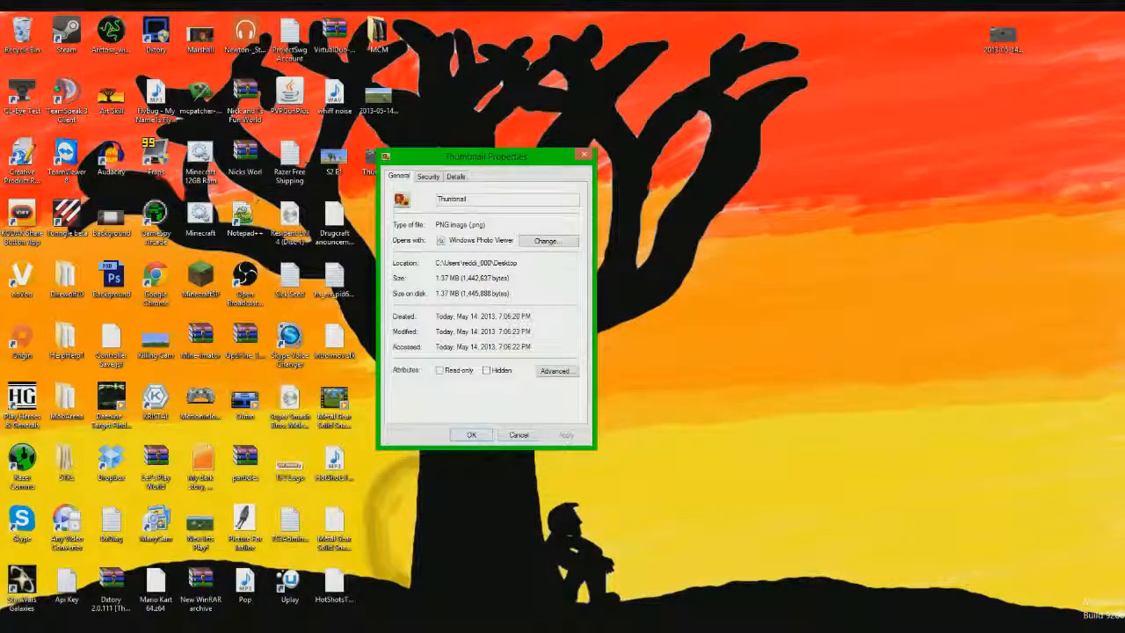
{"action": "left_click", "coordinate": [516, 436]}
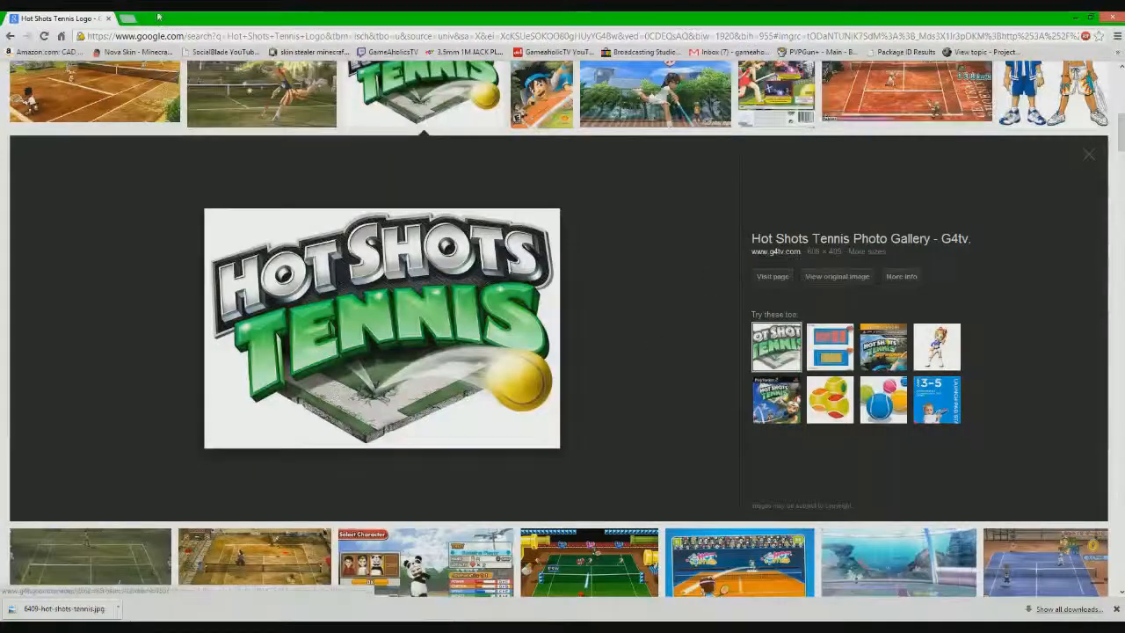
Navigate the browser to youtube.com from the address bar
{"action": "right_click", "coordinate": [158, 35]}
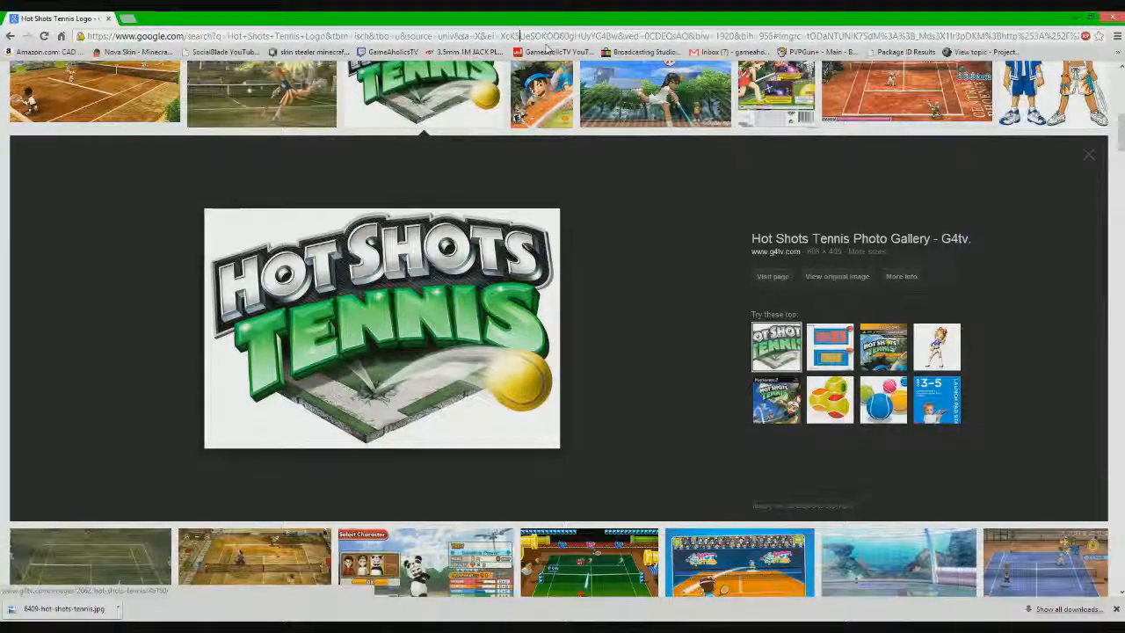
{"action": "type", "text": "youtube.com/edit?video_id=Fg-V9BDzmlo&ns=1"}
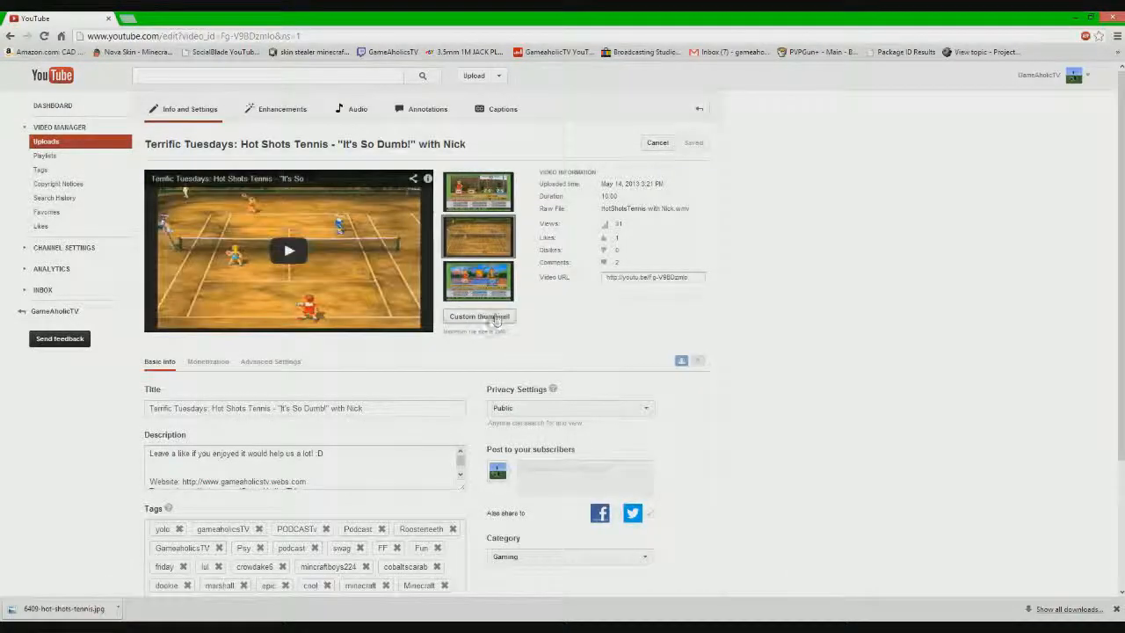
Upload Thumbnail.png as the video's custom thumbnail and save the updated details
{"action": "left_click", "coordinate": [478, 317]}
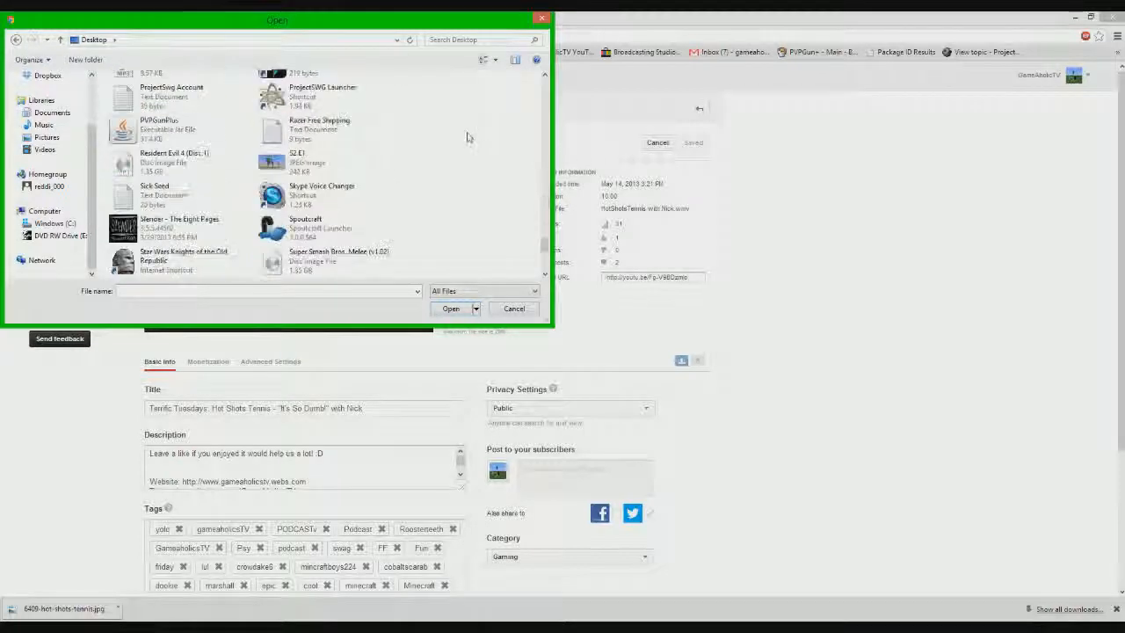
{"action": "scroll", "scroll_direction": "down", "scroll_amount": 3}
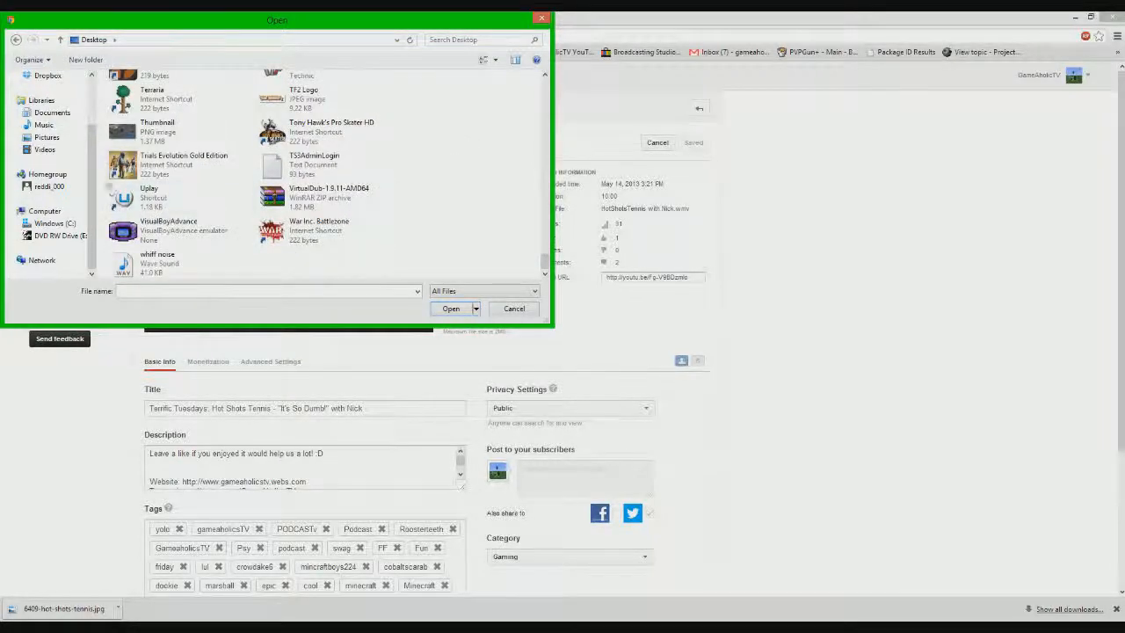
{"action": "left_click", "coordinate": [449, 309]}
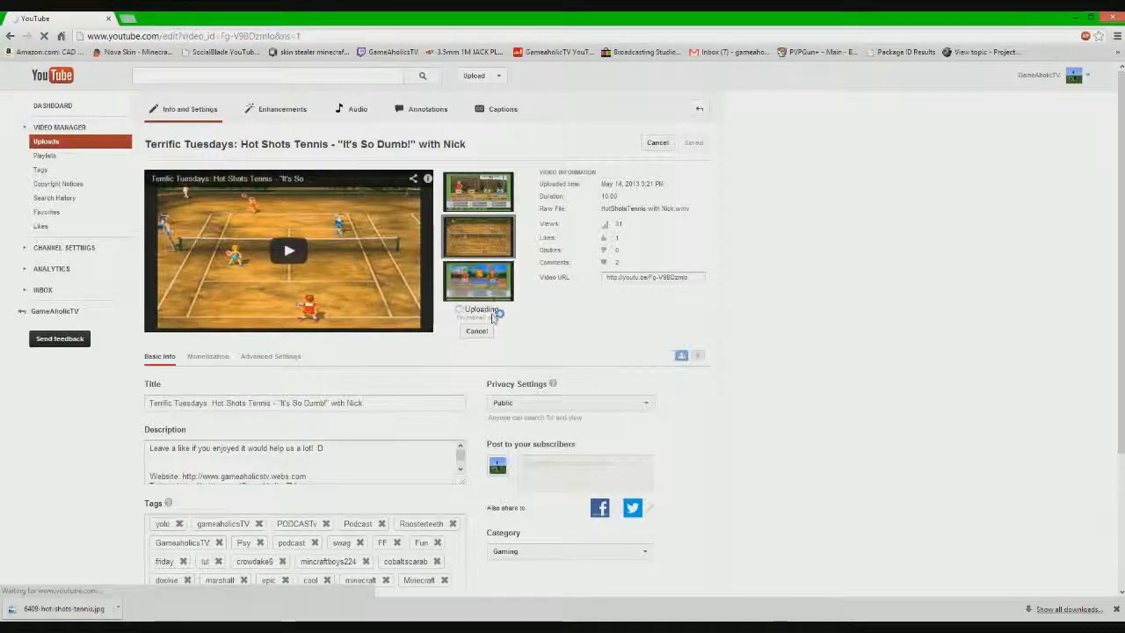
{"action": "mouse_move", "coordinate": [478, 190]}
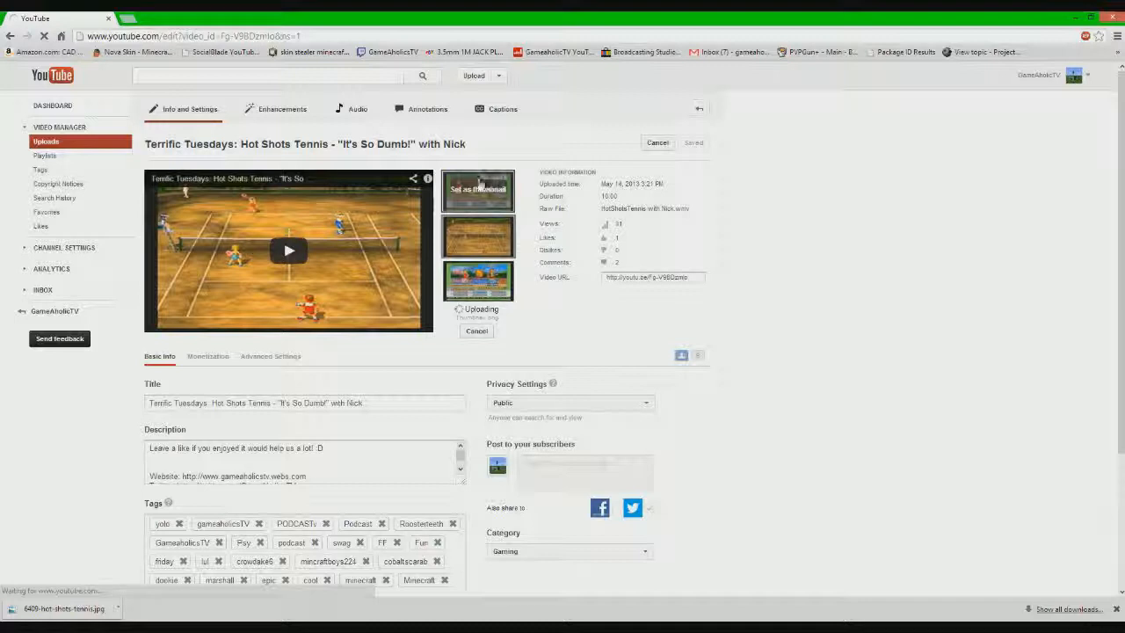
{"action": "mouse_move", "coordinate": [571, 297]}
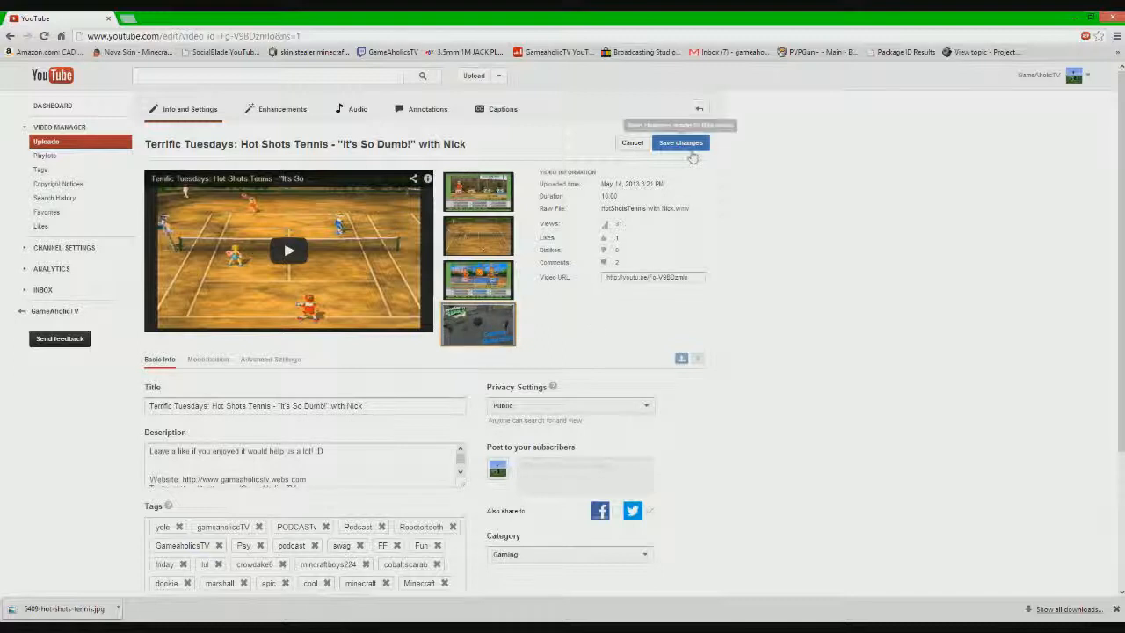
{"action": "left_click", "coordinate": [680, 142]}
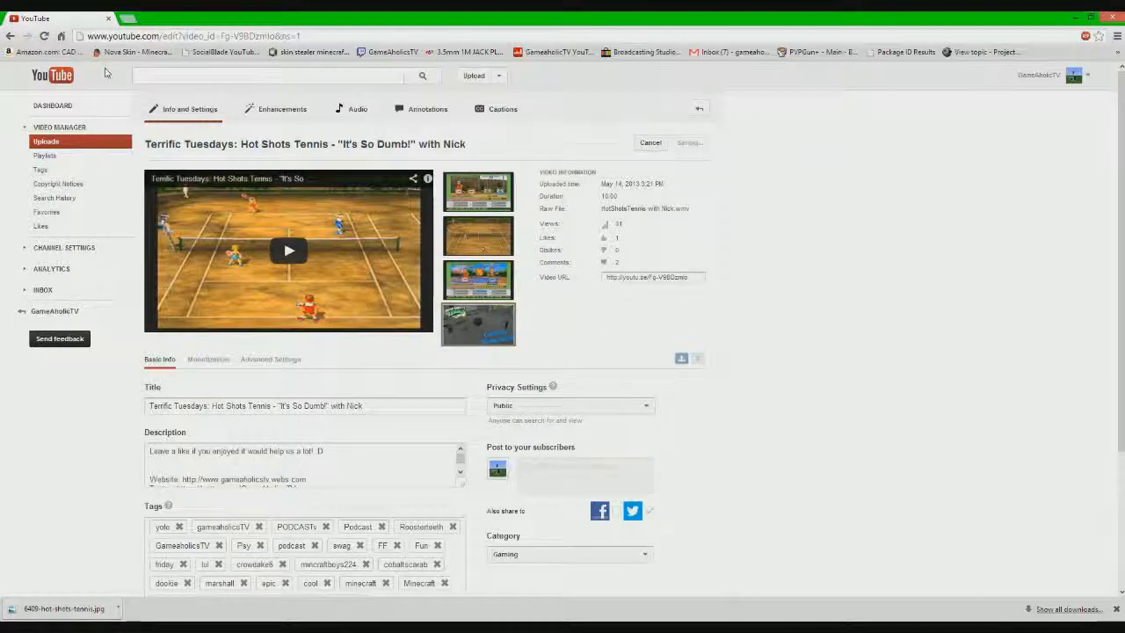
{"action": "mouse_move", "coordinate": [270, 186]}
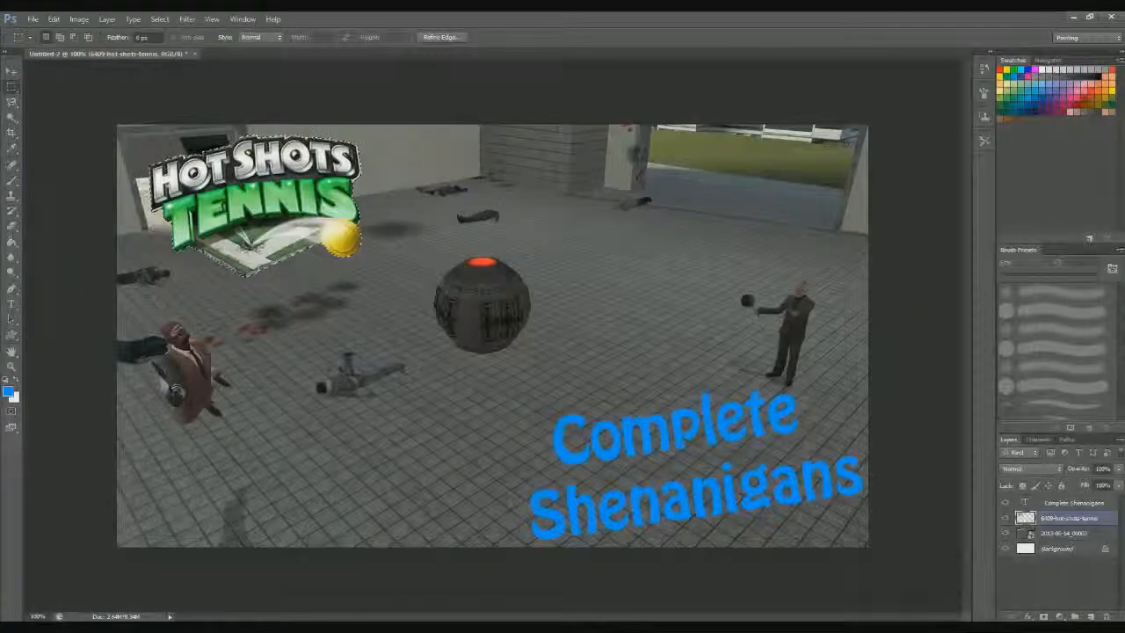
Bring up the layer style dialog for the Complete Shenanigans text layer via Blending Options
{"action": "right_click", "coordinate": [1072, 502]}
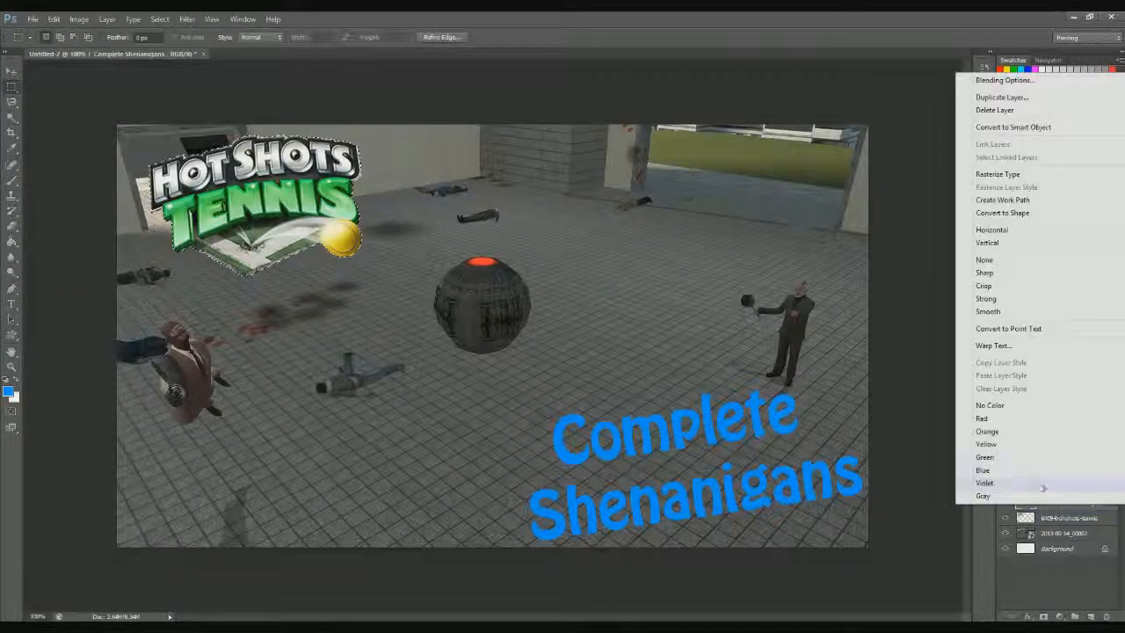
{"action": "left_click", "coordinate": [1001, 80]}
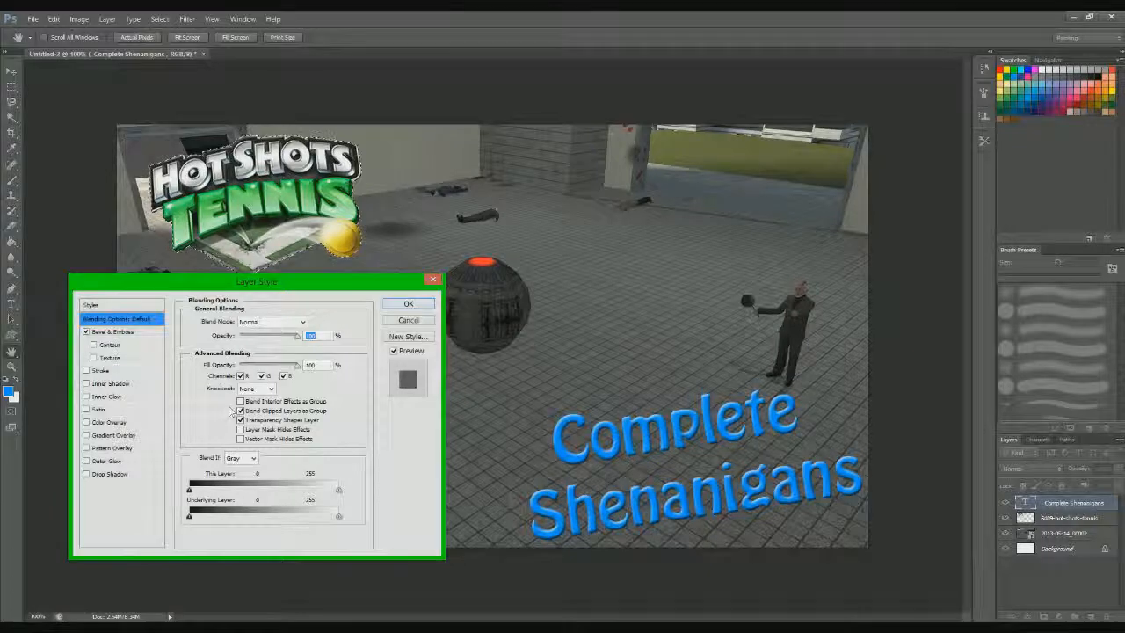
{"action": "left_click", "coordinate": [240, 411]}
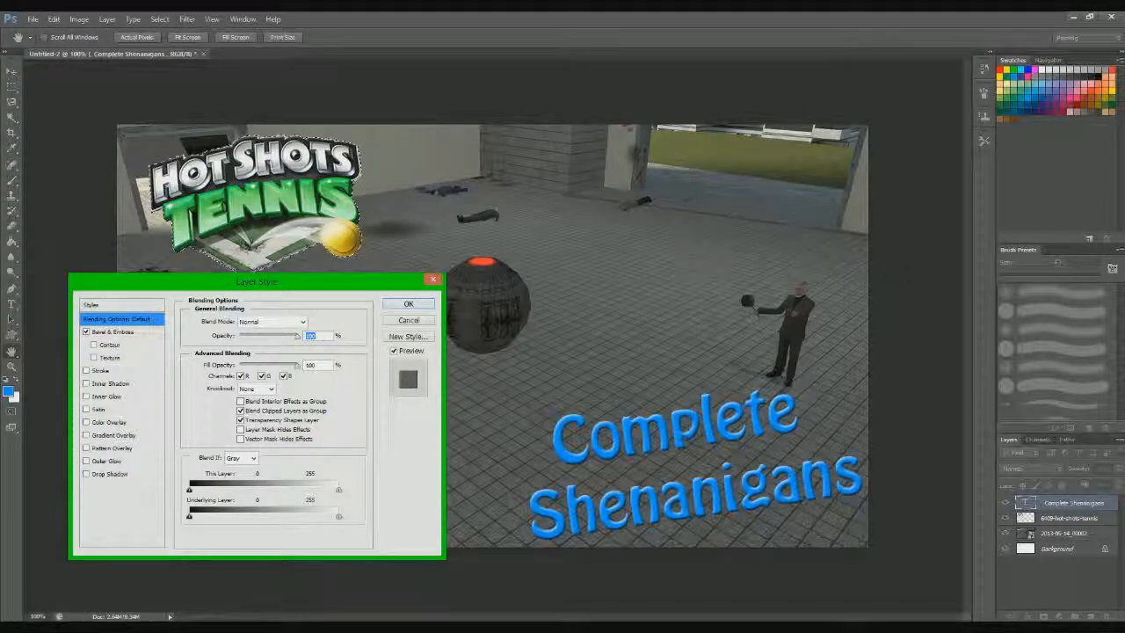